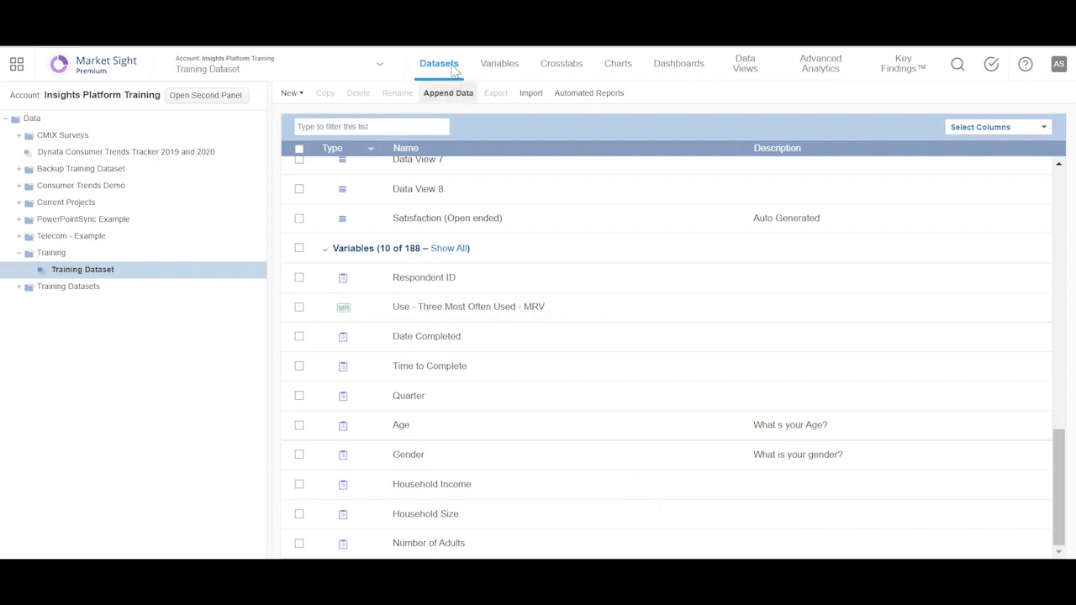
Show the saved Charts list for the Training Dataset
{"action": "left_click", "coordinate": [616, 63]}
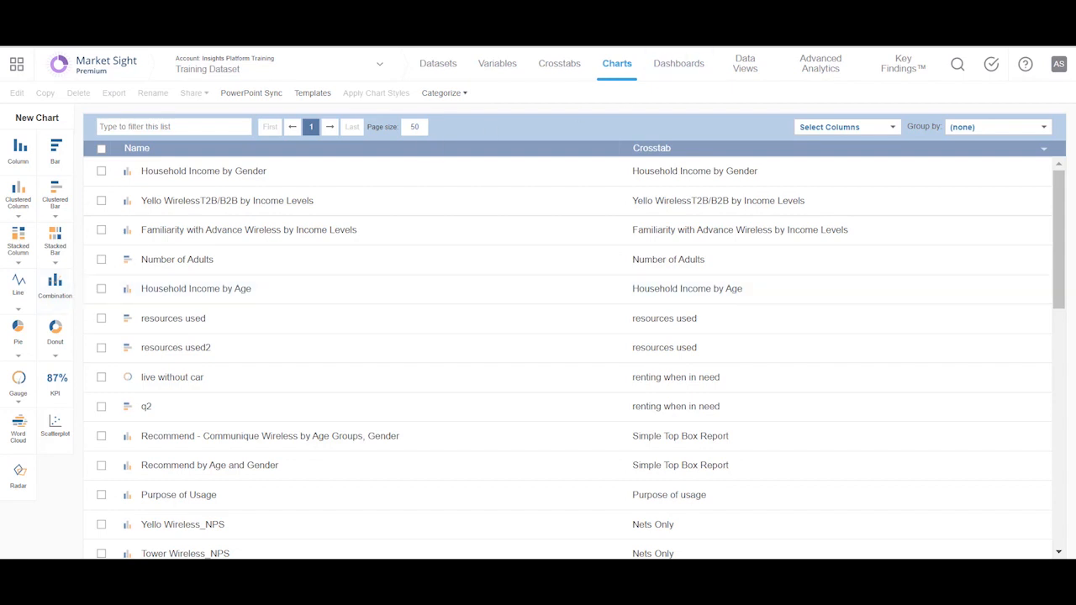
Open the Age by Monthly Cell Phone Bill data view and toggle the first respondent row checkbox
{"action": "left_click", "coordinate": [744, 63]}
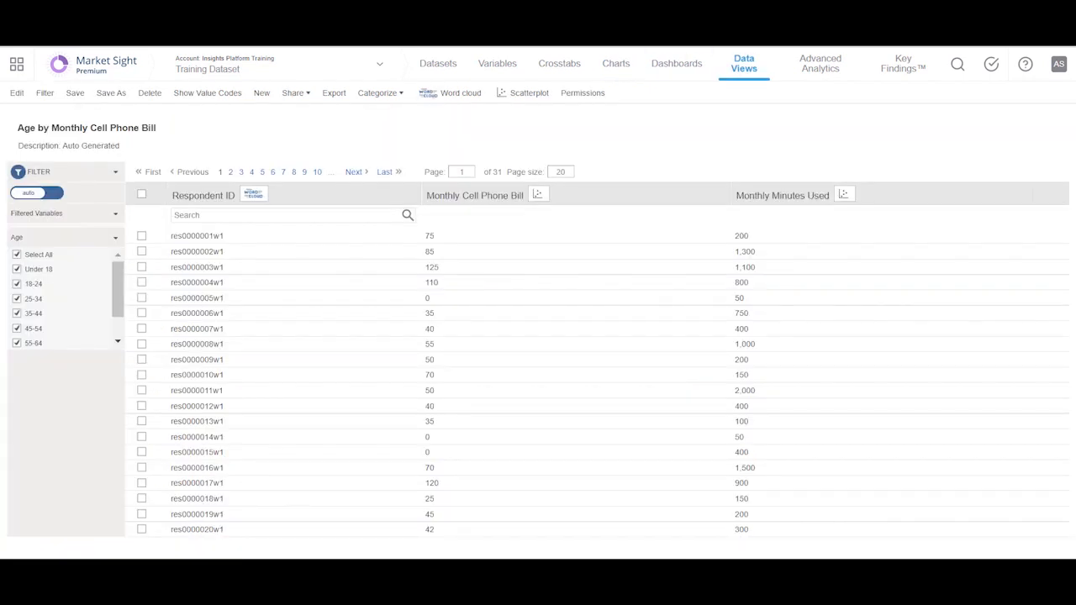
{"action": "mouse_move", "coordinate": [529, 93]}
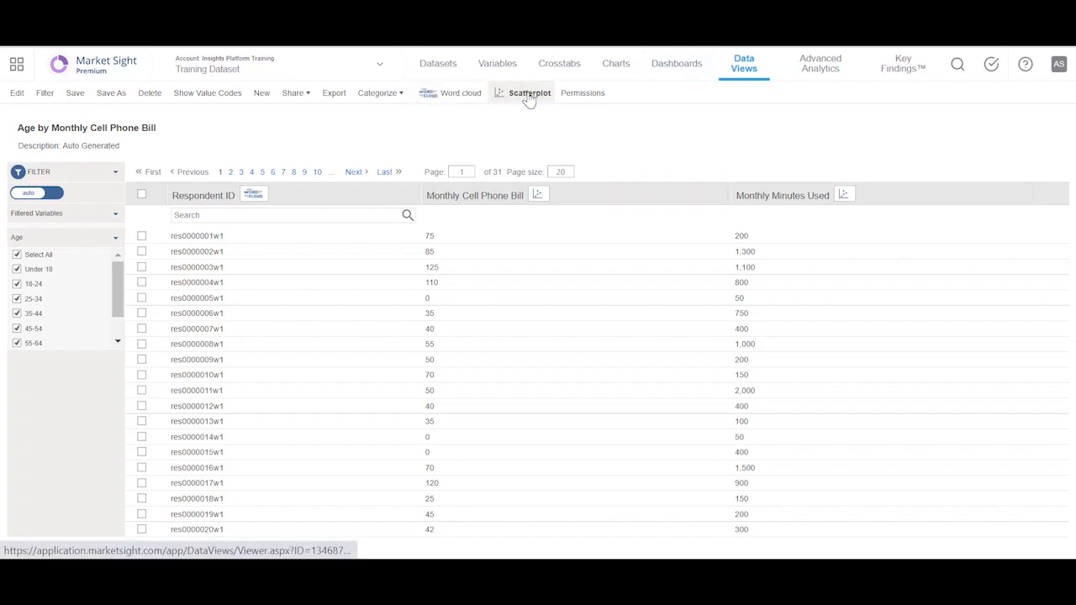
{"action": "mouse_move", "coordinate": [528, 97]}
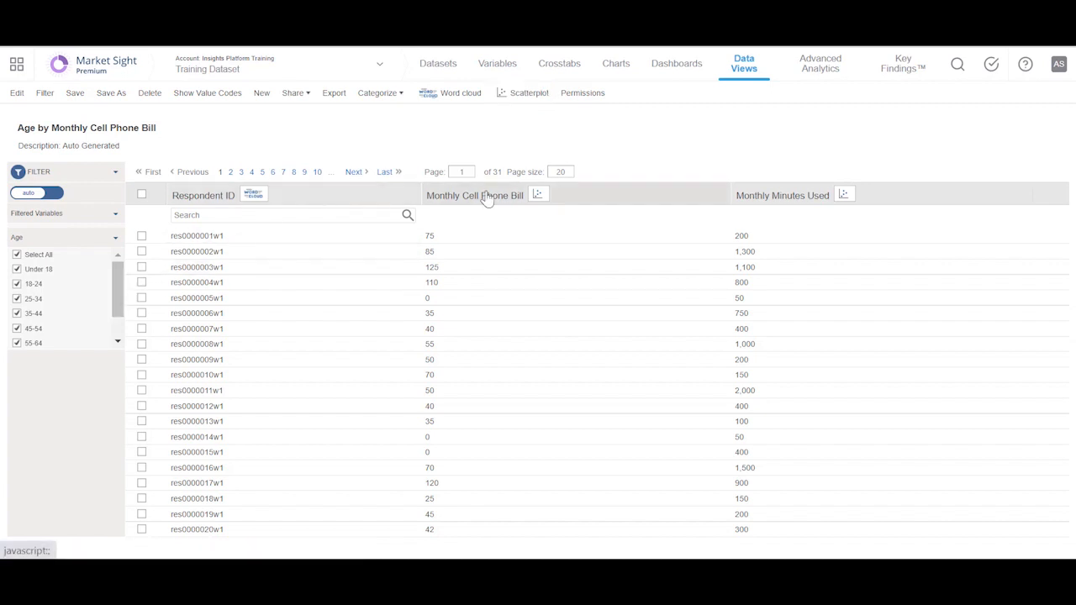
{"action": "mouse_move", "coordinate": [484, 195]}
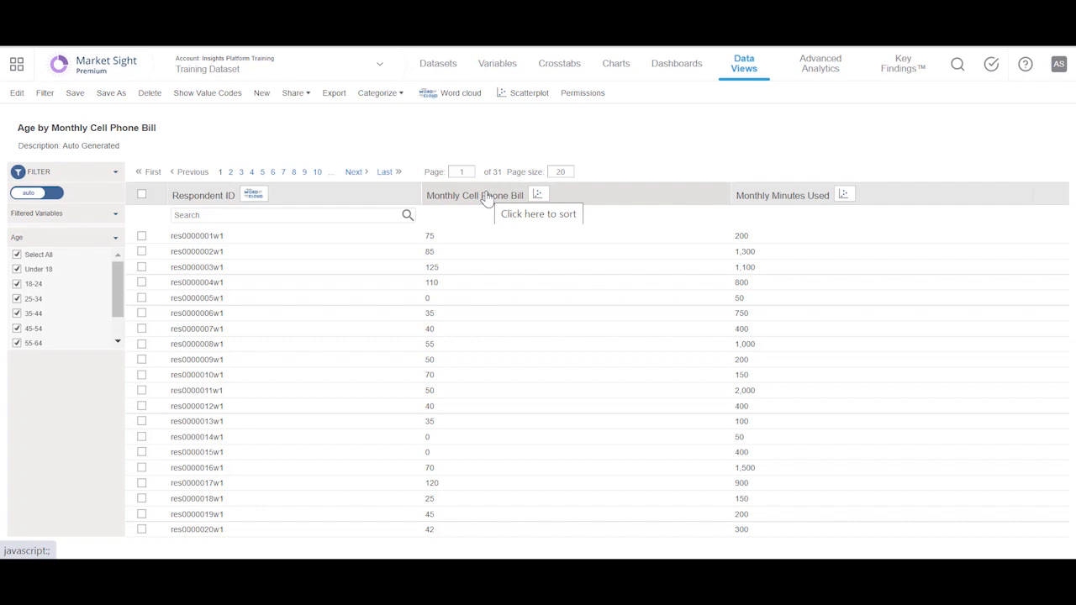
{"action": "mouse_move", "coordinate": [143, 237]}
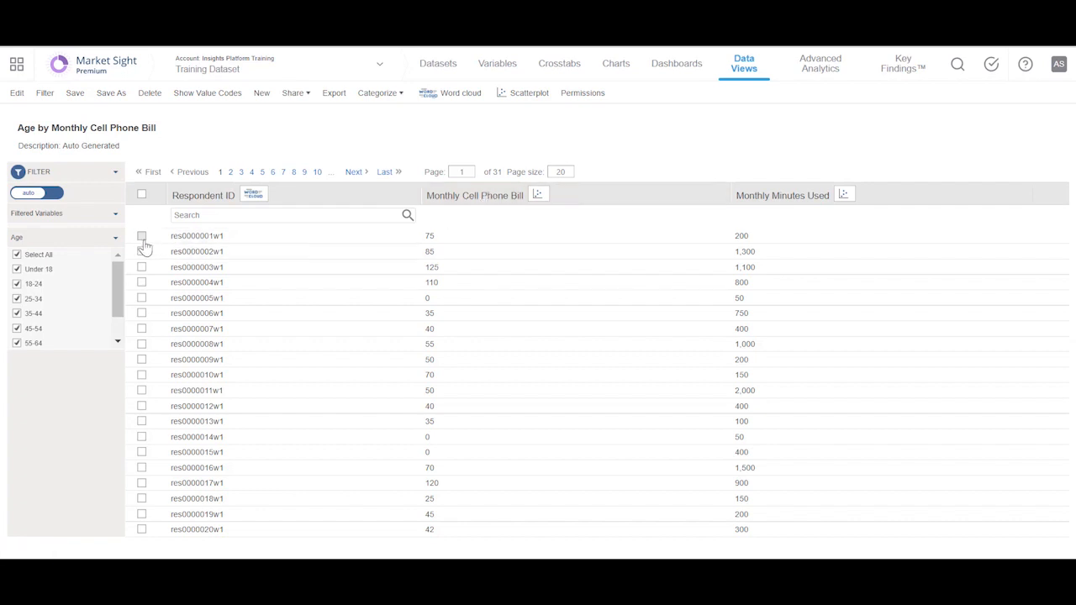
{"action": "left_click", "coordinate": [142, 236]}
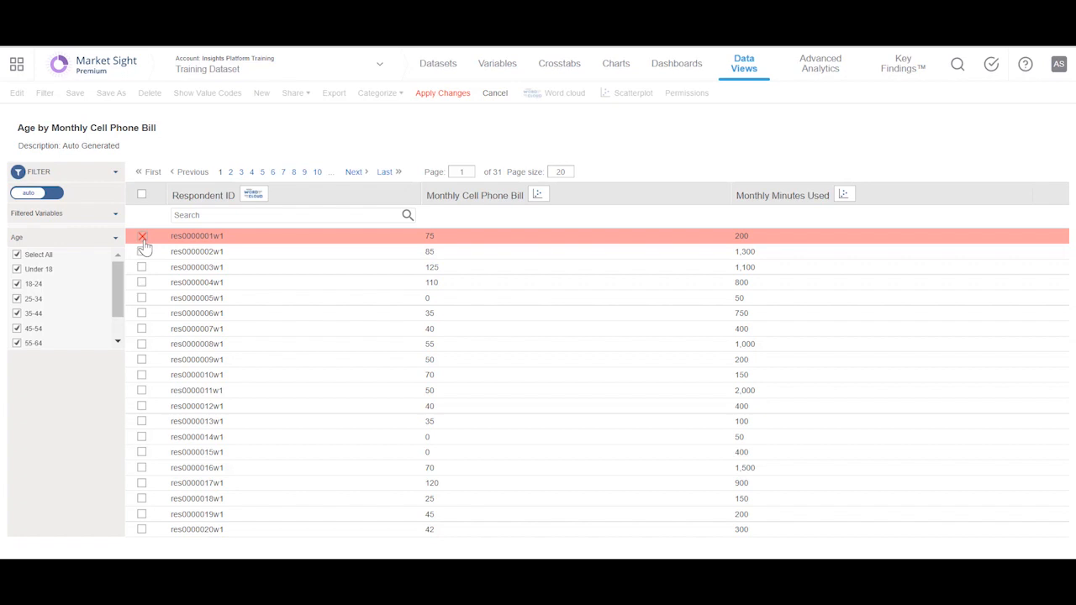
{"action": "left_click", "coordinate": [142, 235]}
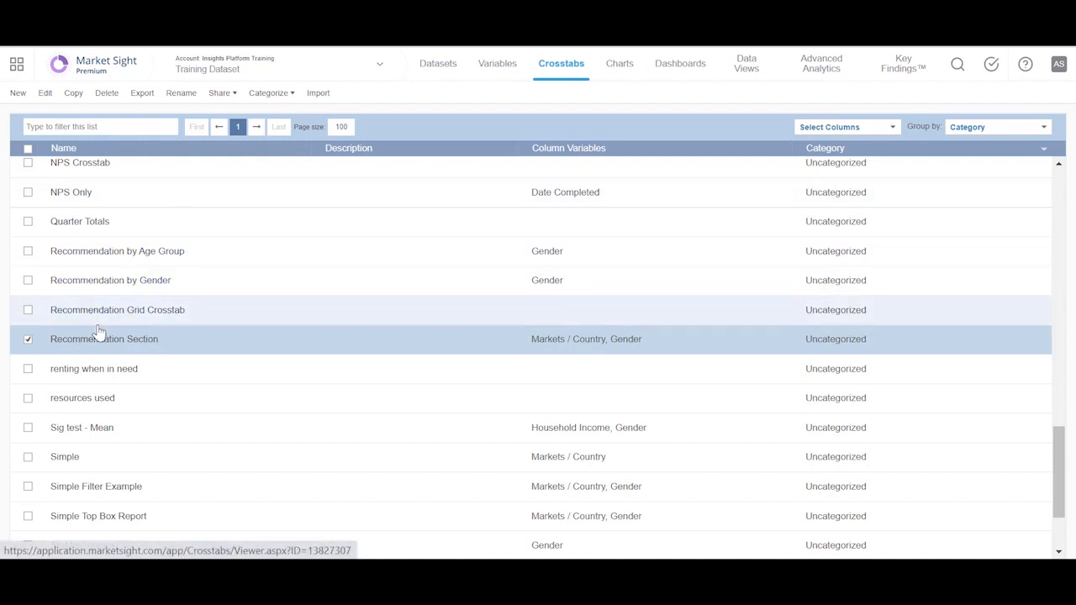
Open the Recommendation Section crosstab from the Crosstabs list
{"action": "left_click", "coordinate": [103, 339]}
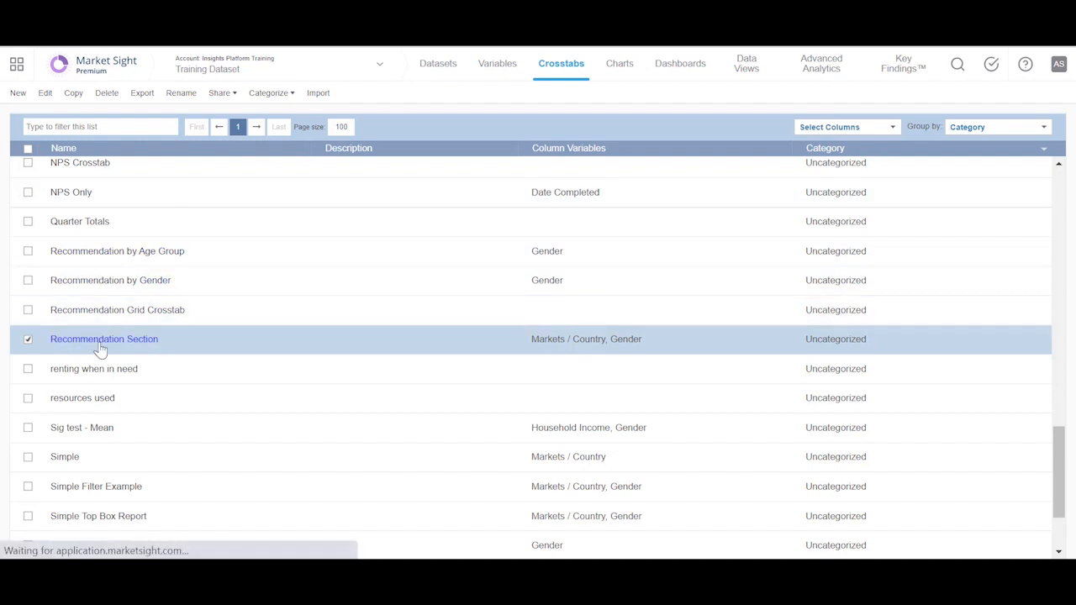
{"action": "double_click", "coordinate": [104, 339]}
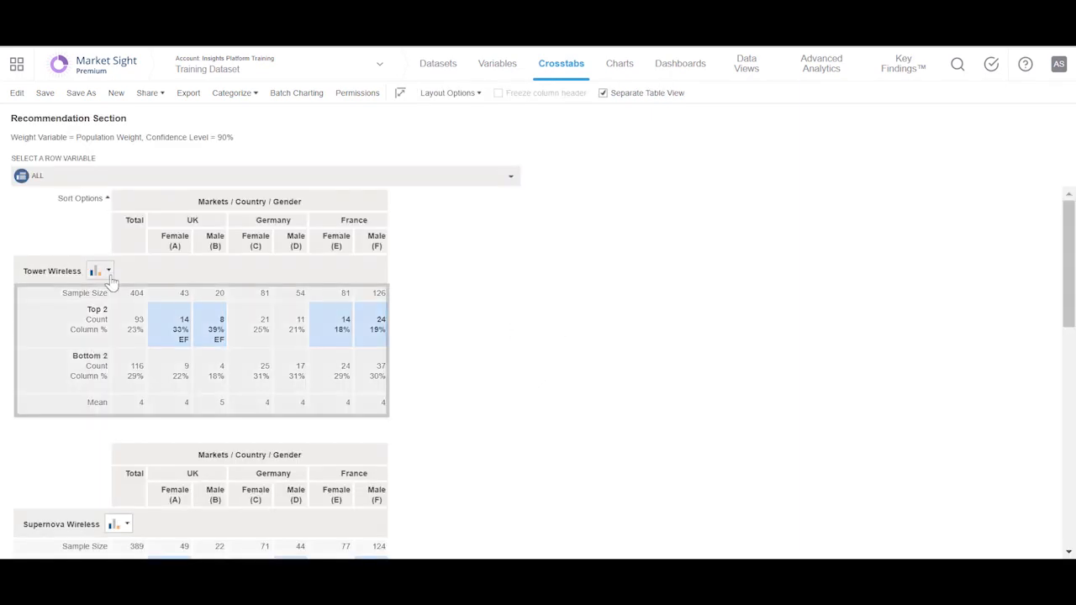
Chart Tower Wireless by Markets / Country, Gender as clustered columns
{"action": "left_click", "coordinate": [108, 271]}
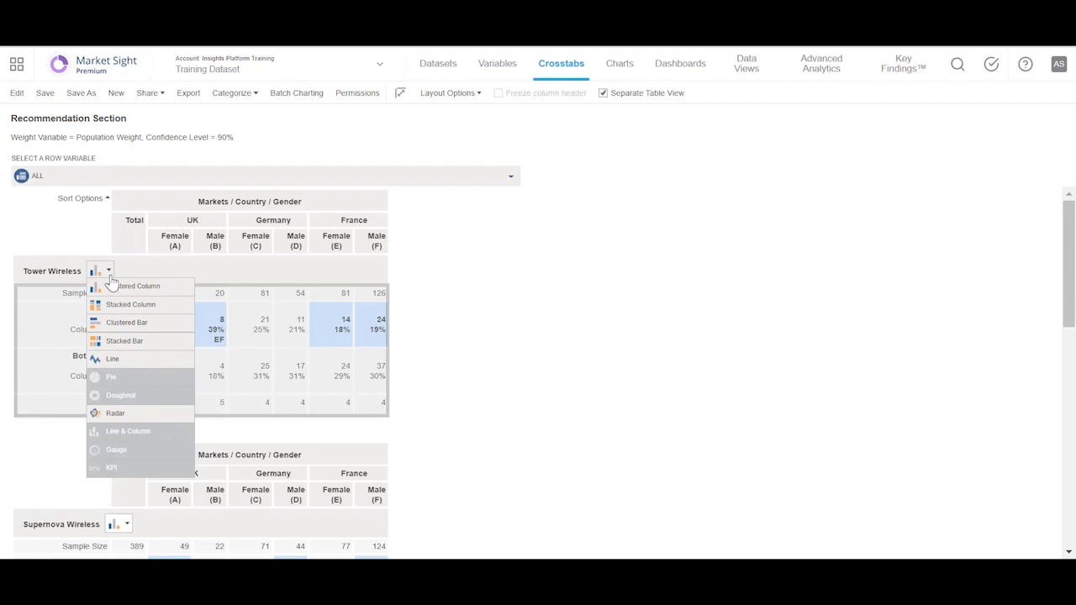
{"action": "mouse_move", "coordinate": [168, 290]}
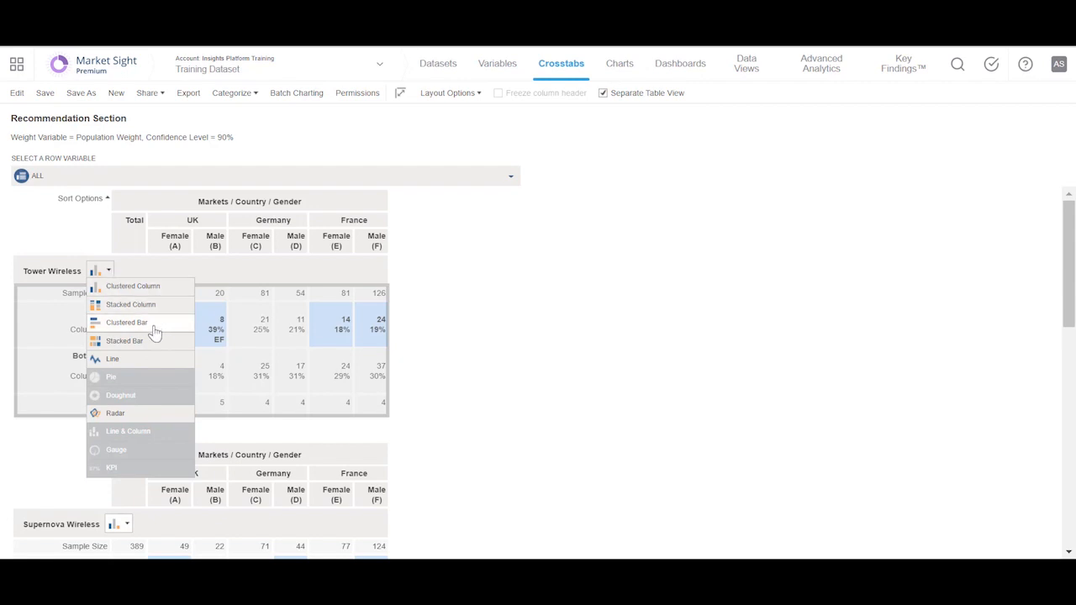
{"action": "mouse_move", "coordinate": [112, 359]}
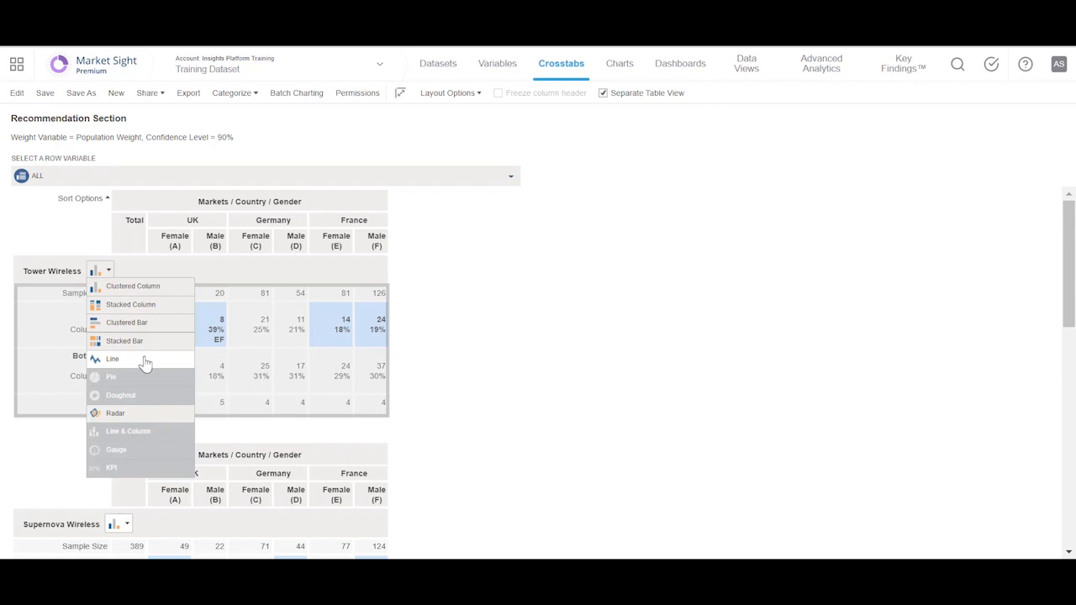
{"action": "mouse_move", "coordinate": [156, 408]}
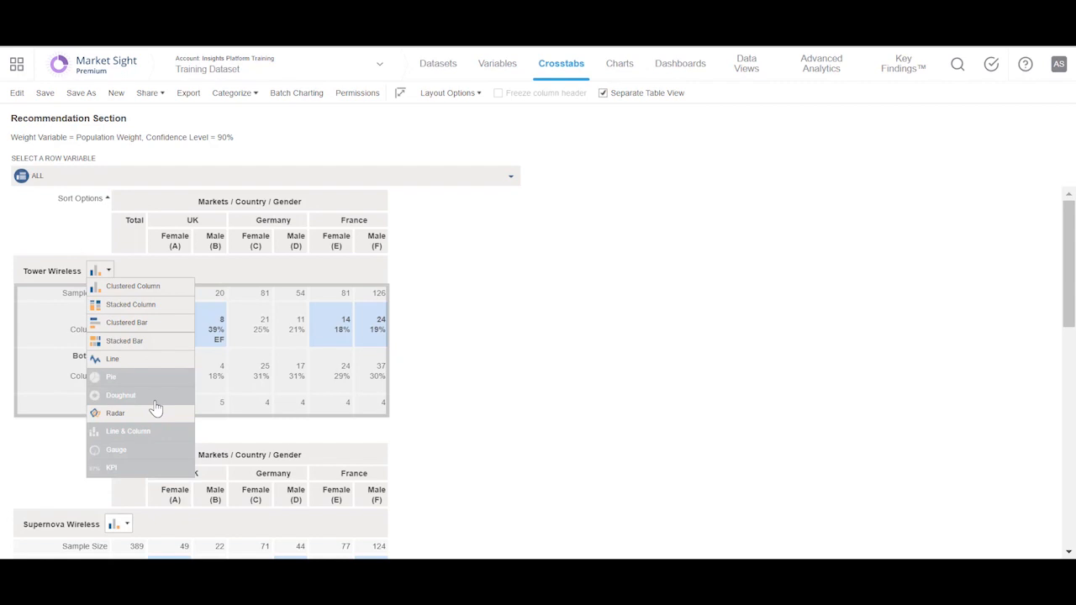
{"action": "mouse_move", "coordinate": [144, 458]}
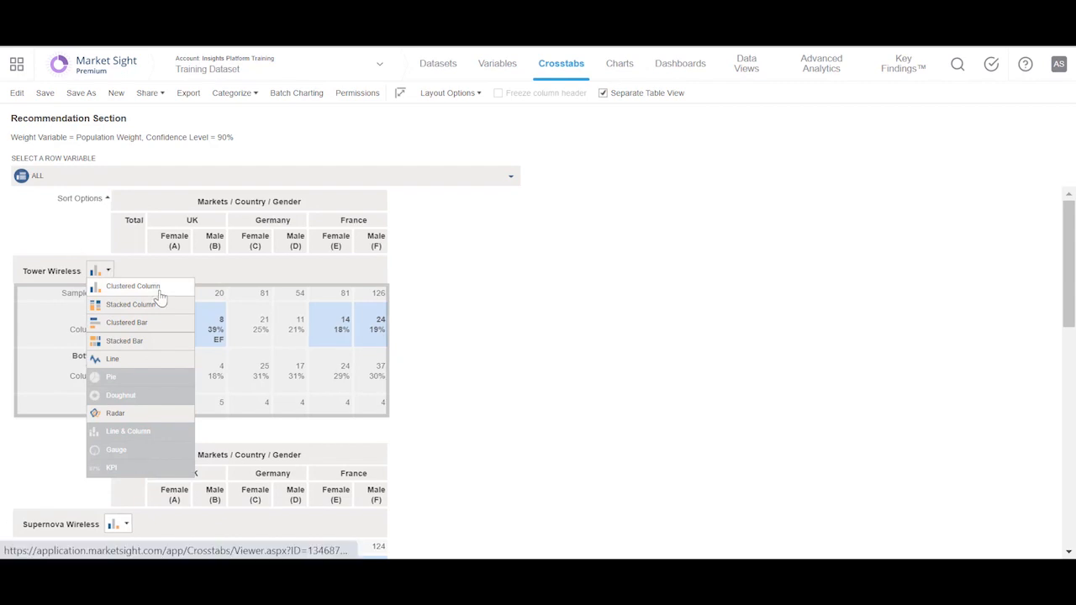
{"action": "left_click", "coordinate": [133, 286]}
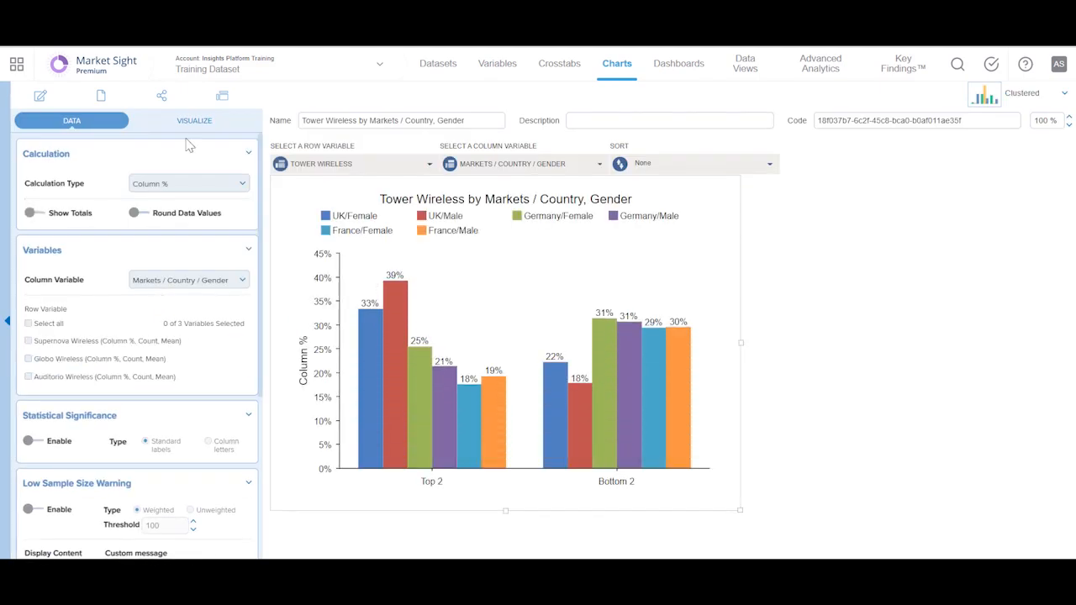
Show the Edit menu options for the Tower Wireless chart
{"action": "left_click", "coordinate": [39, 95]}
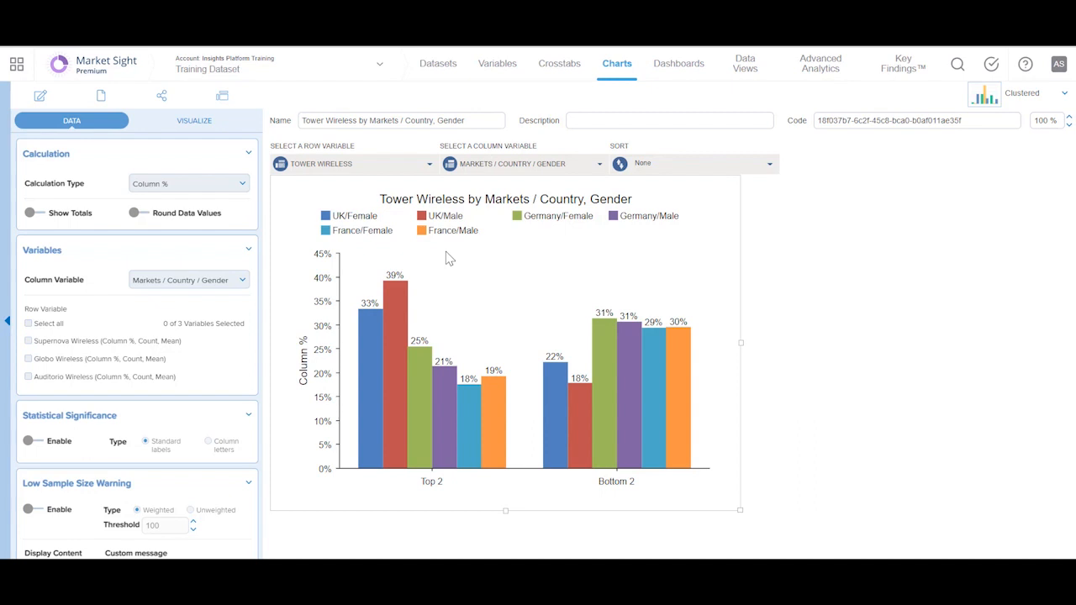
{"action": "mouse_move", "coordinate": [257, 214]}
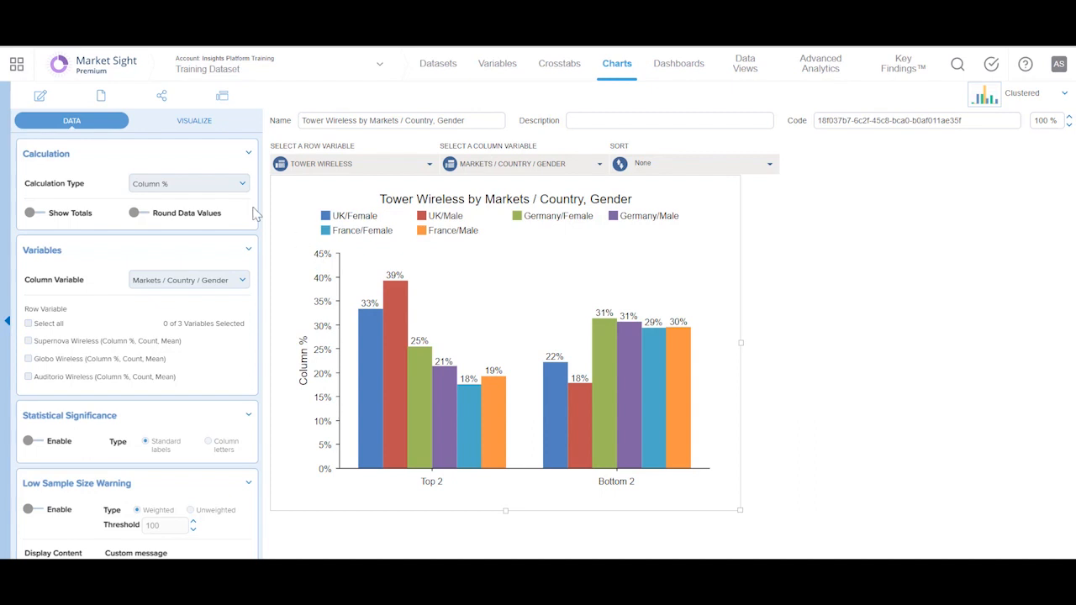
{"action": "left_click", "coordinate": [40, 95]}
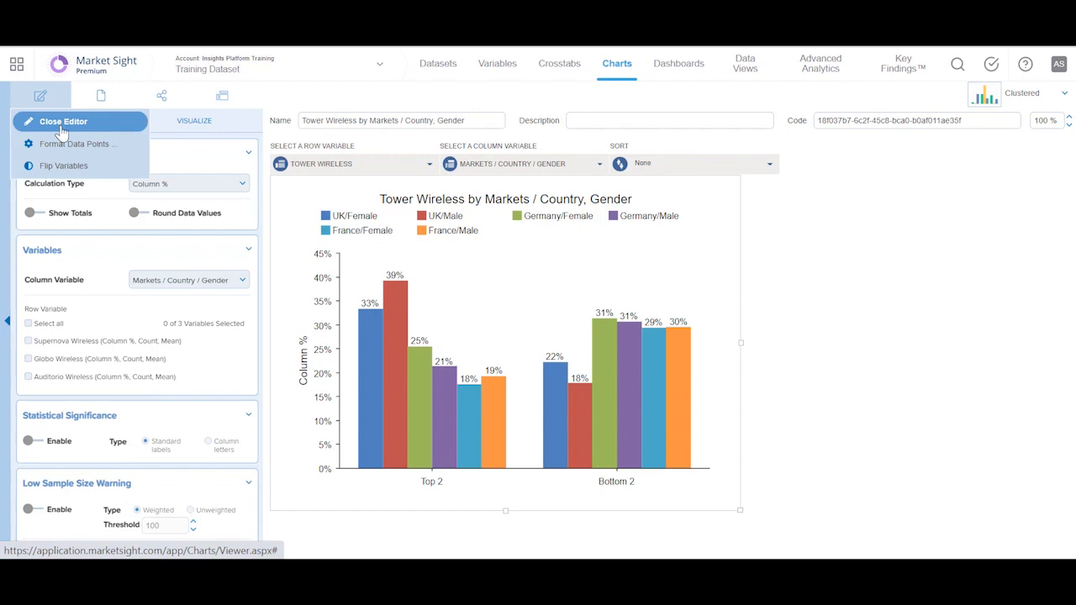
Close the editor, hide and restore the Germany/Male series, then return to the Edit menu
{"action": "left_click", "coordinate": [62, 121]}
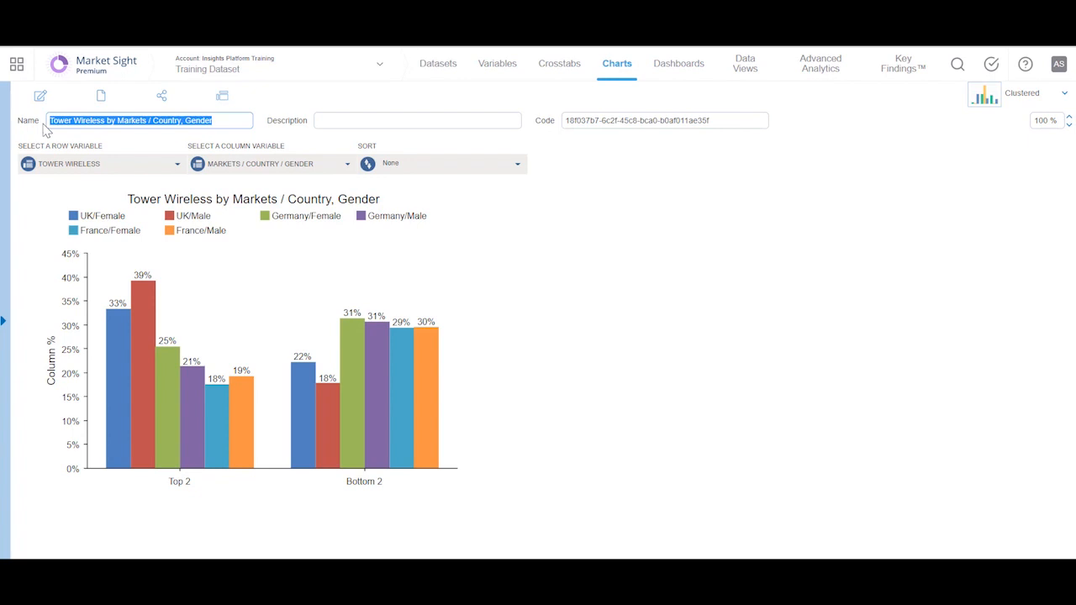
{"action": "mouse_move", "coordinate": [559, 384]}
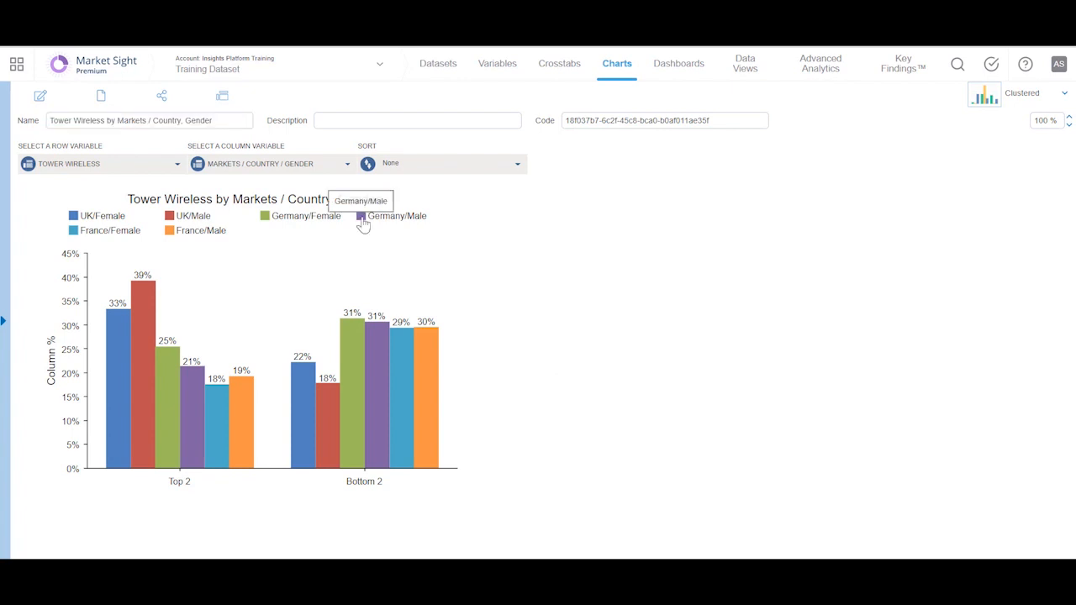
{"action": "left_click", "coordinate": [360, 216]}
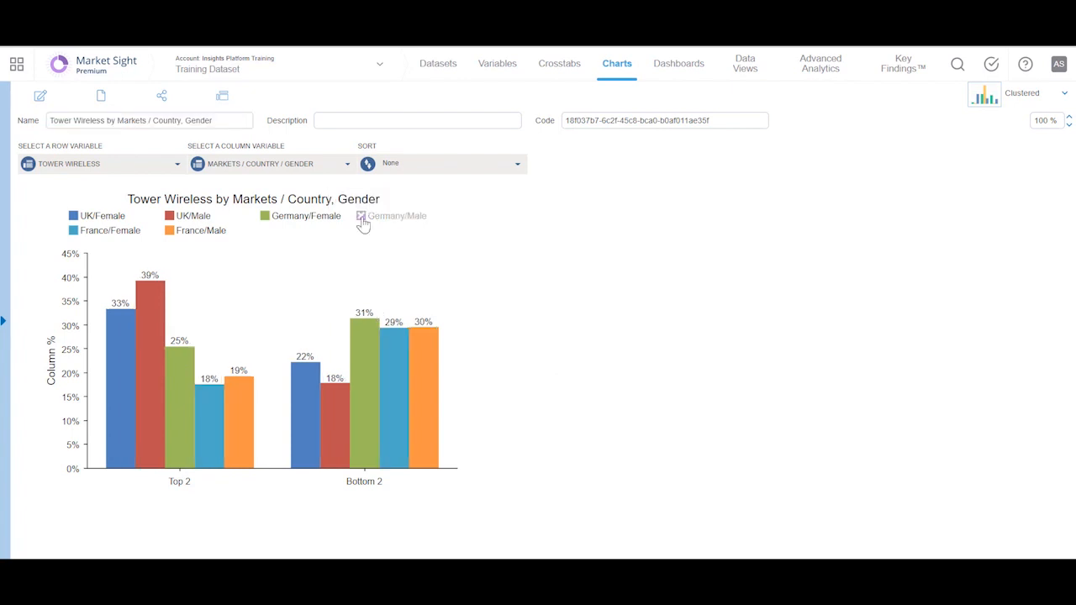
{"action": "left_click", "coordinate": [360, 217]}
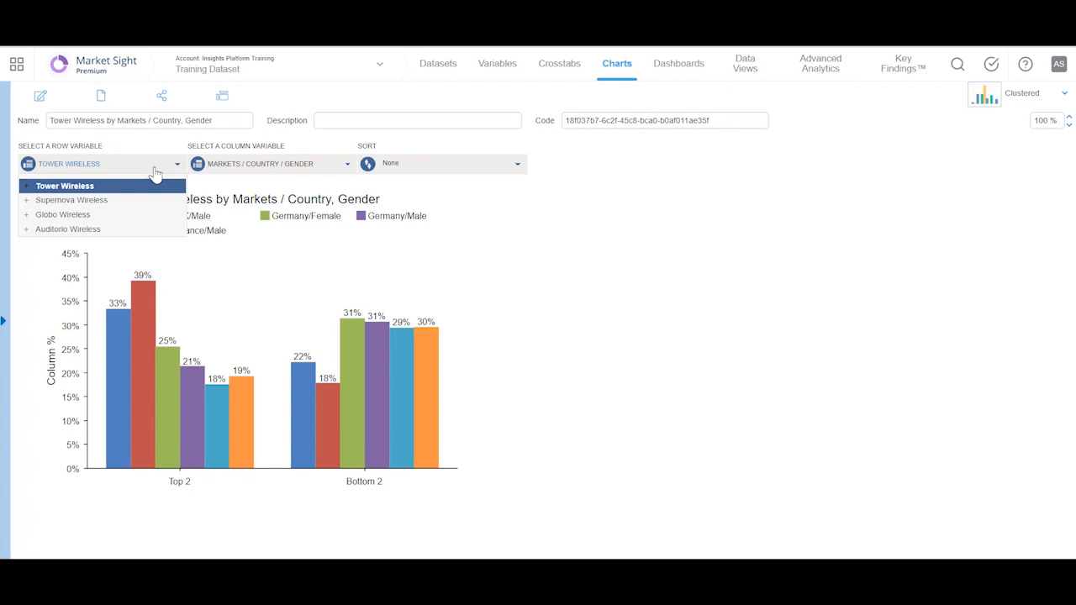
{"action": "mouse_move", "coordinate": [294, 172]}
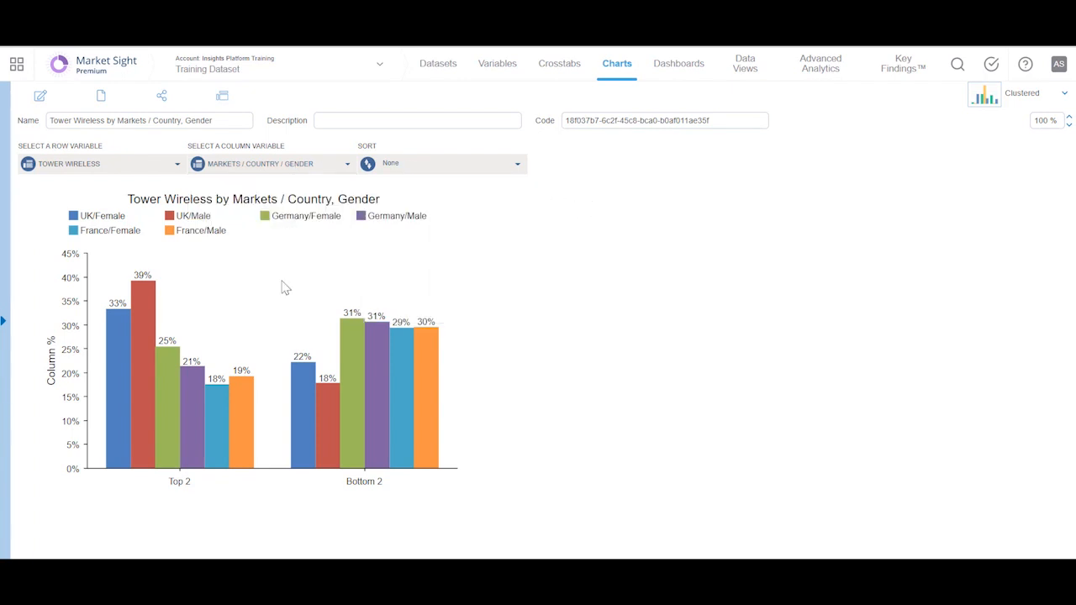
{"action": "mouse_move", "coordinate": [143, 187]}
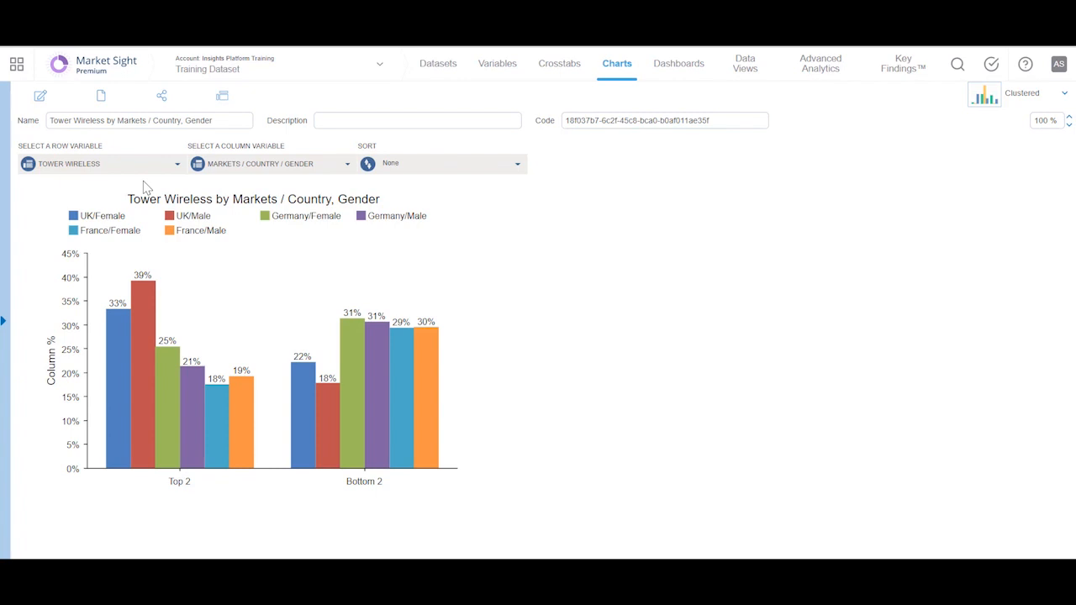
{"action": "left_click", "coordinate": [222, 95]}
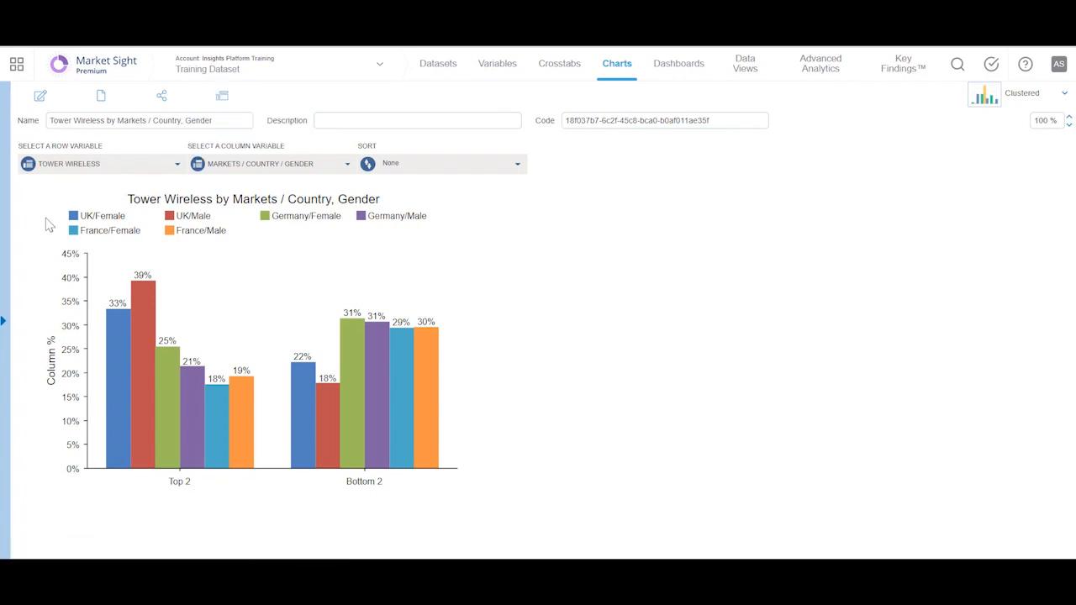
{"action": "left_click", "coordinate": [39, 95]}
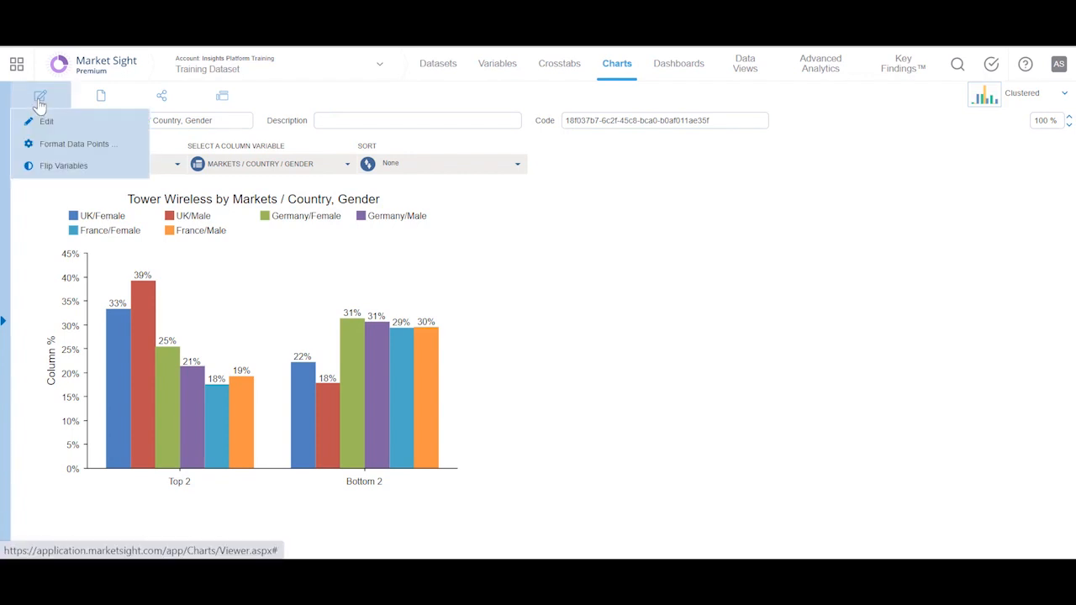
{"action": "mouse_move", "coordinate": [80, 143]}
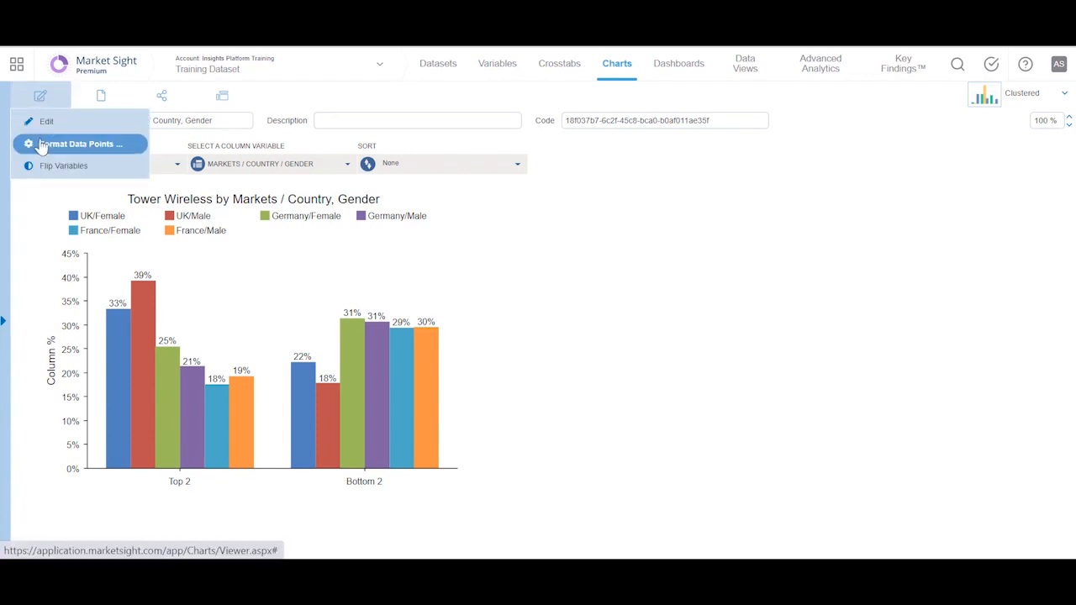
Relabel the category axis as 'Top 2 Net' and 'Bottom 2 Net' in Format Data Points
{"action": "left_click", "coordinate": [79, 144]}
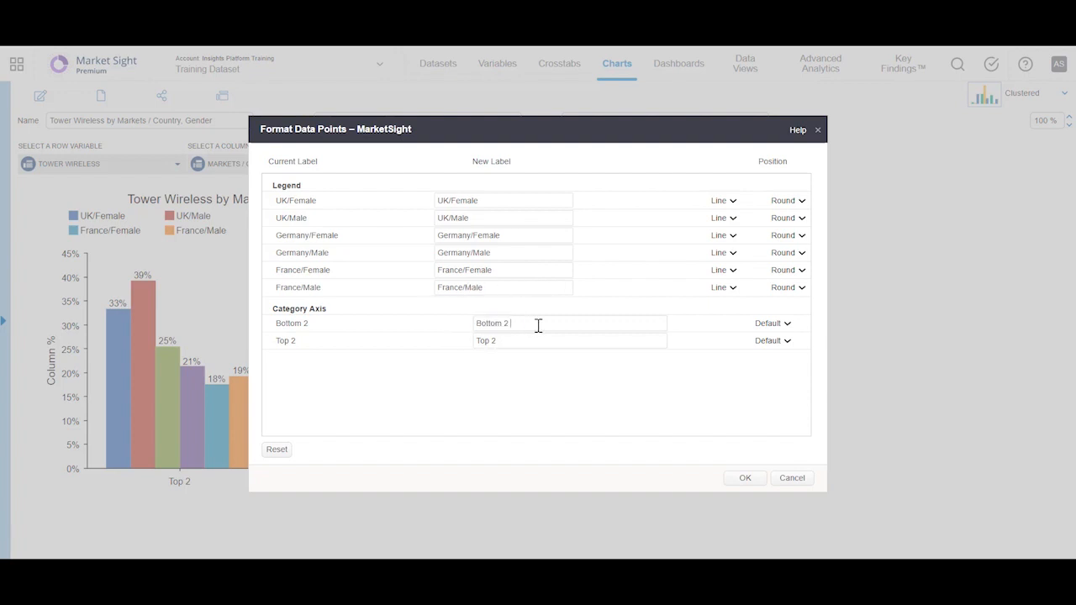
{"action": "type", "text": "Nr"}
{"action": "left_click", "coordinate": [570, 341]}
{"action": "type", "text": " Net"}
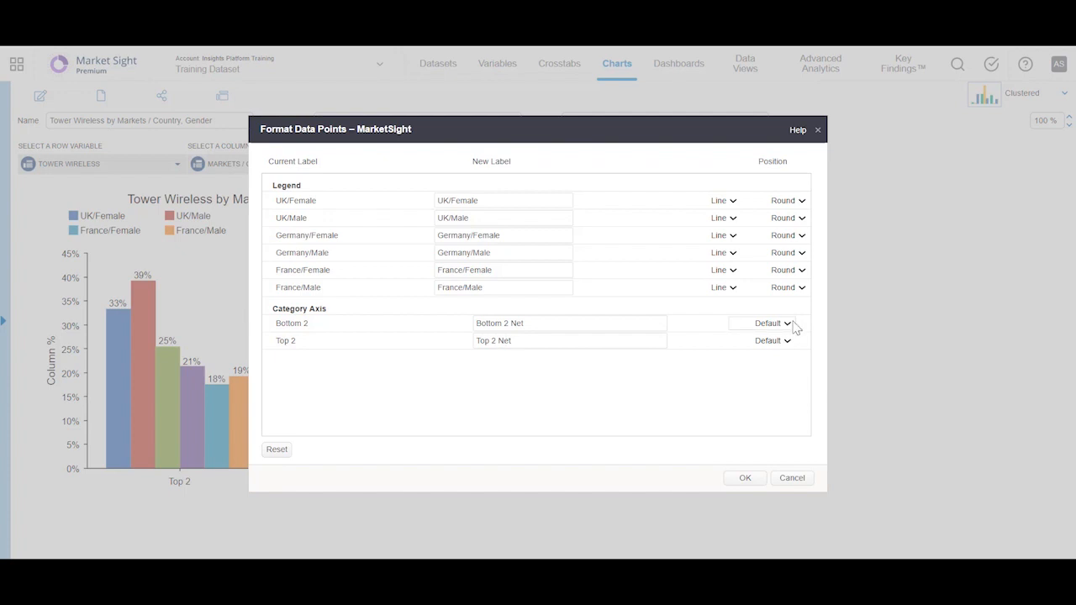
{"action": "mouse_move", "coordinate": [744, 381]}
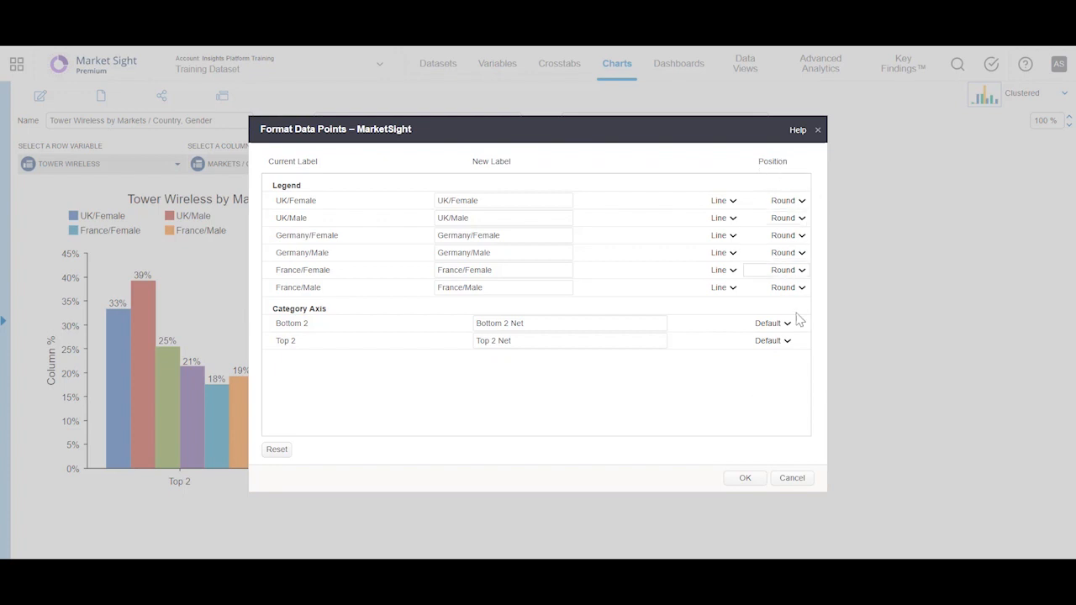
{"action": "left_click", "coordinate": [771, 323]}
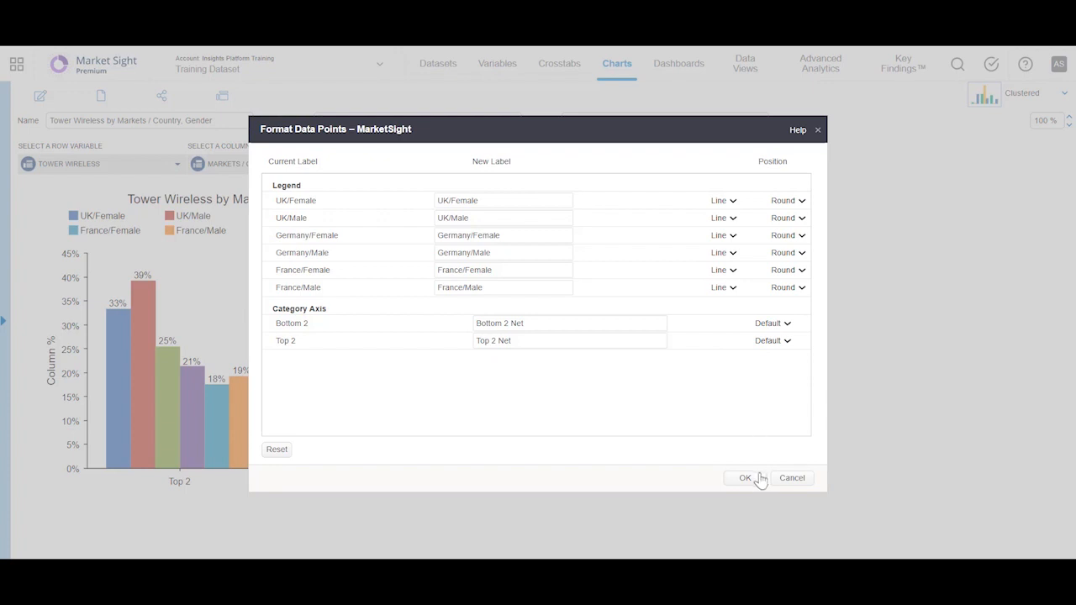
{"action": "left_click", "coordinate": [744, 478]}
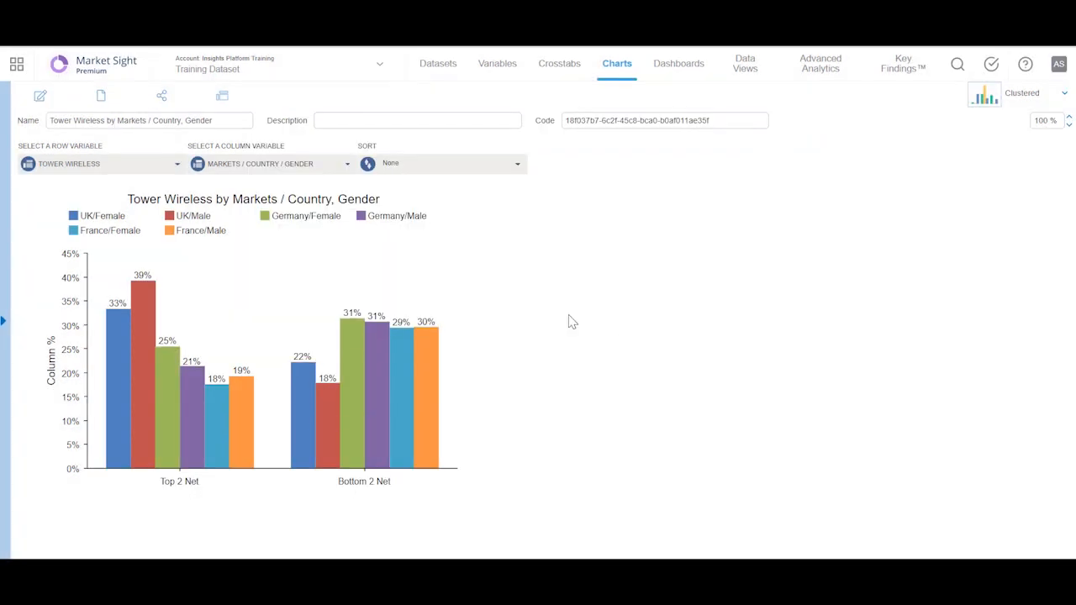
Flip Variables so each country/gender group shows Top 2 Net and Bottom 2 Net bars
{"action": "left_click", "coordinate": [40, 95]}
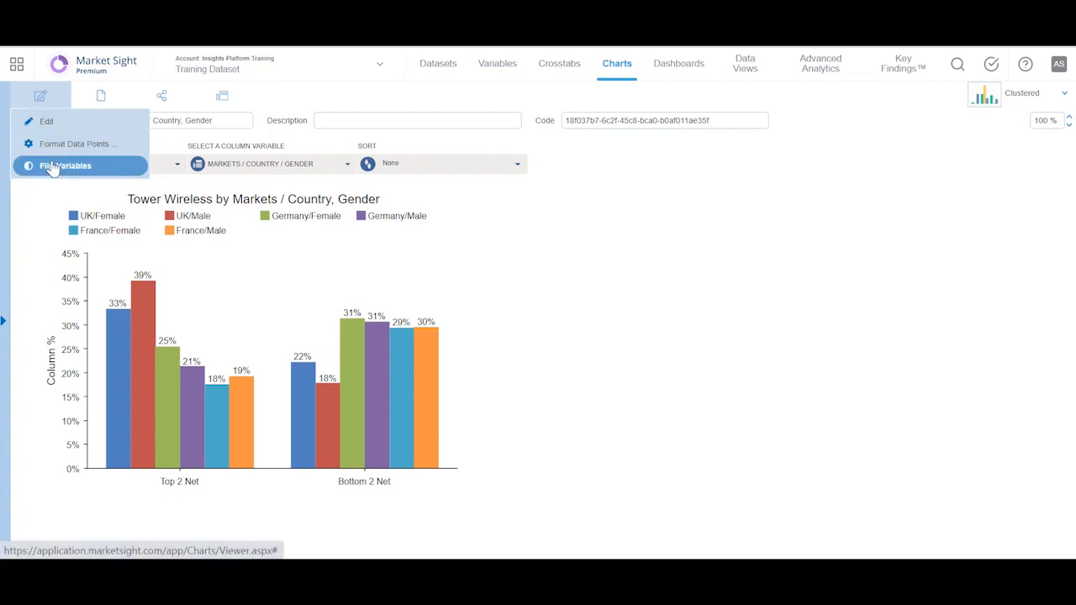
{"action": "left_click", "coordinate": [65, 165]}
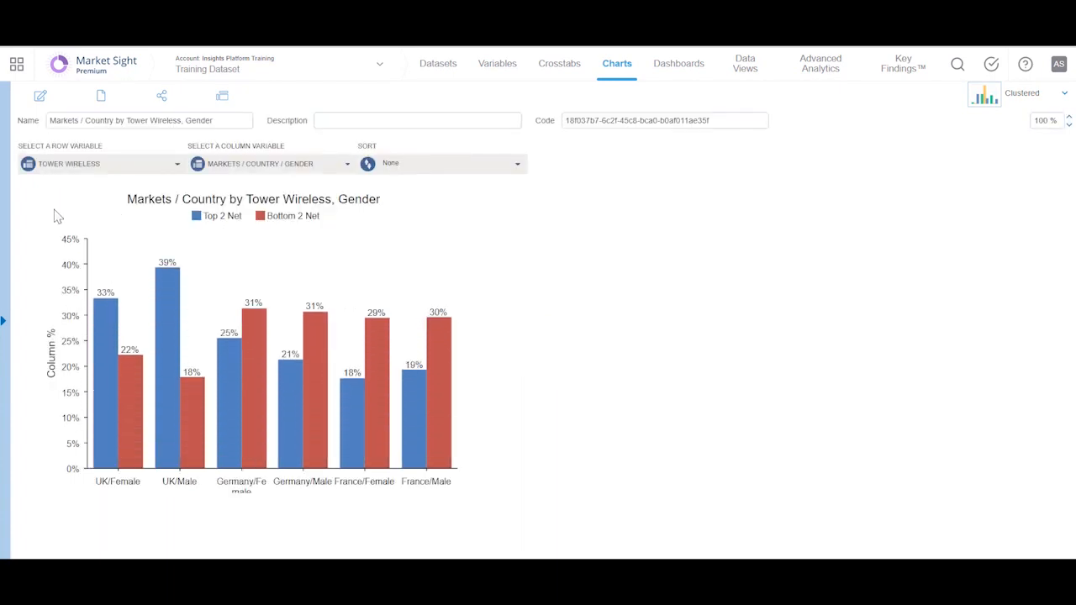
{"action": "left_click", "coordinate": [100, 95]}
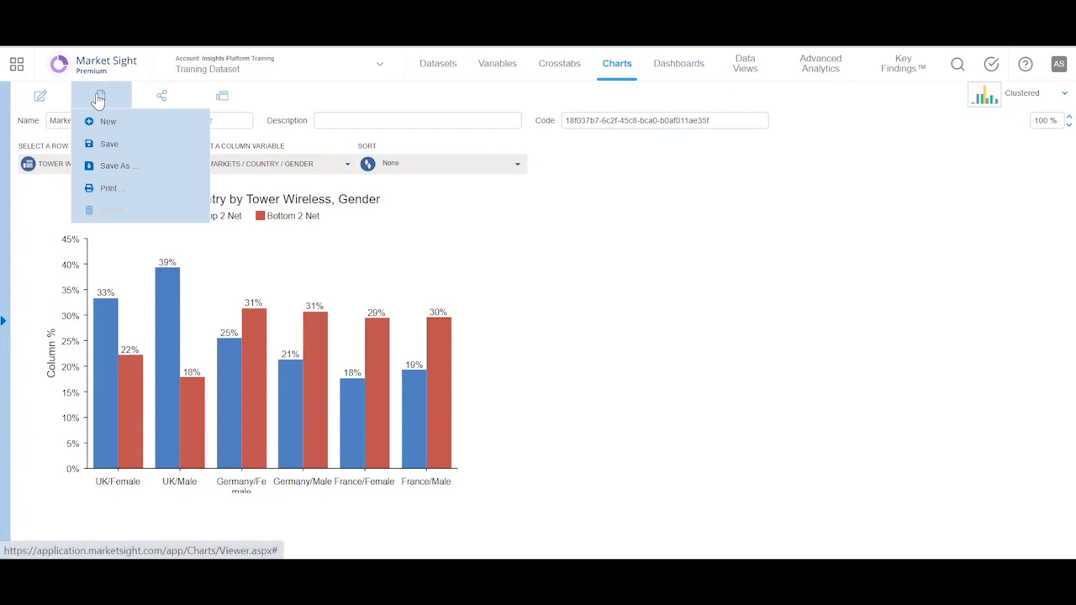
Save the flipped Markets / Country by Tower Wireless, Gender chart and view its sharing options
{"action": "left_click", "coordinate": [162, 95]}
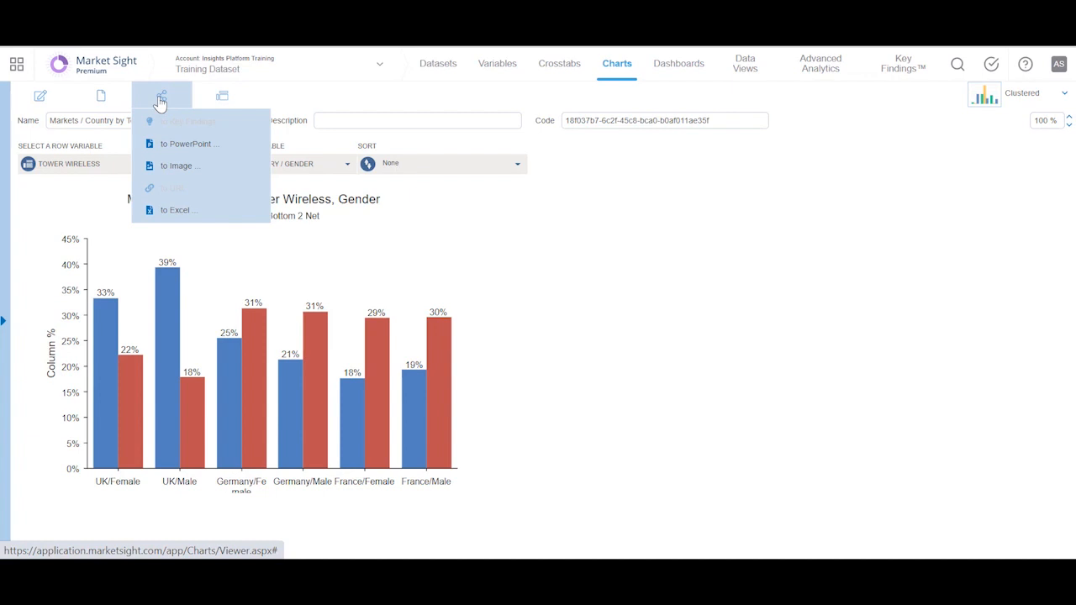
{"action": "left_click", "coordinate": [101, 95]}
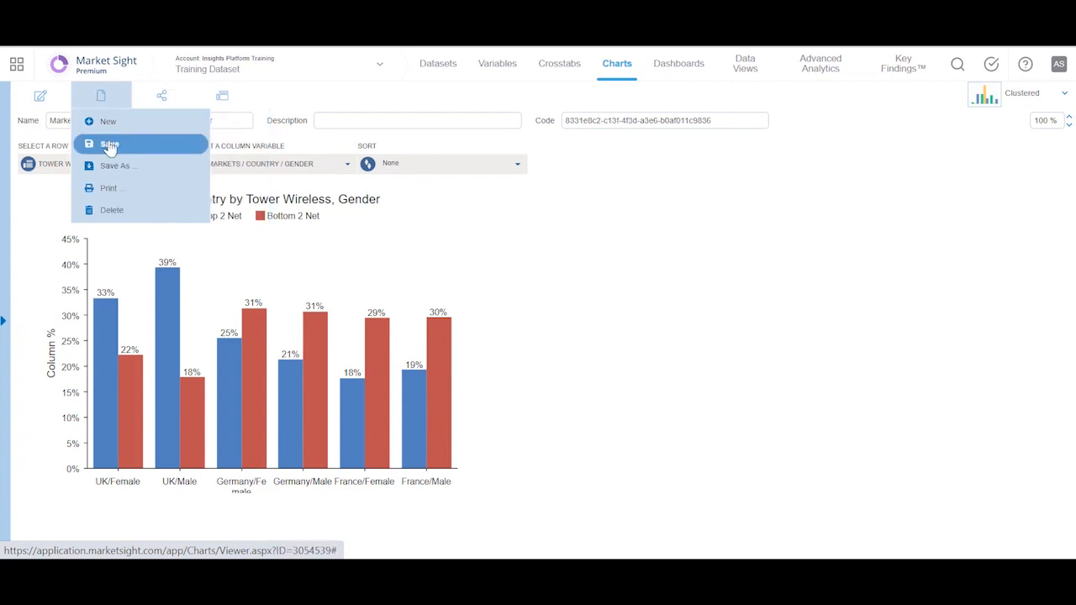
{"action": "left_click", "coordinate": [110, 145]}
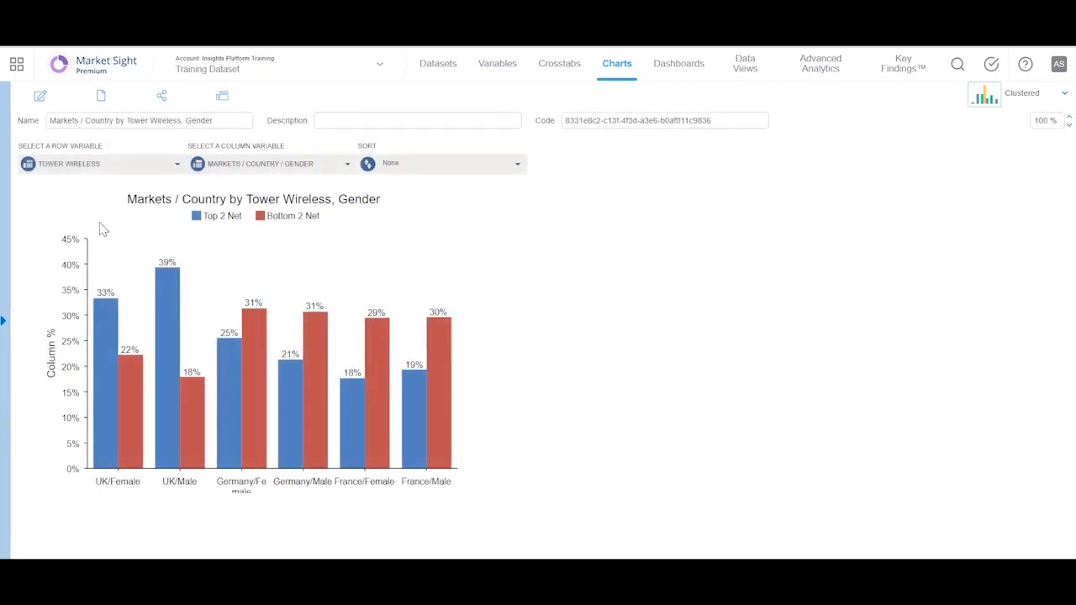
{"action": "mouse_move", "coordinate": [101, 219]}
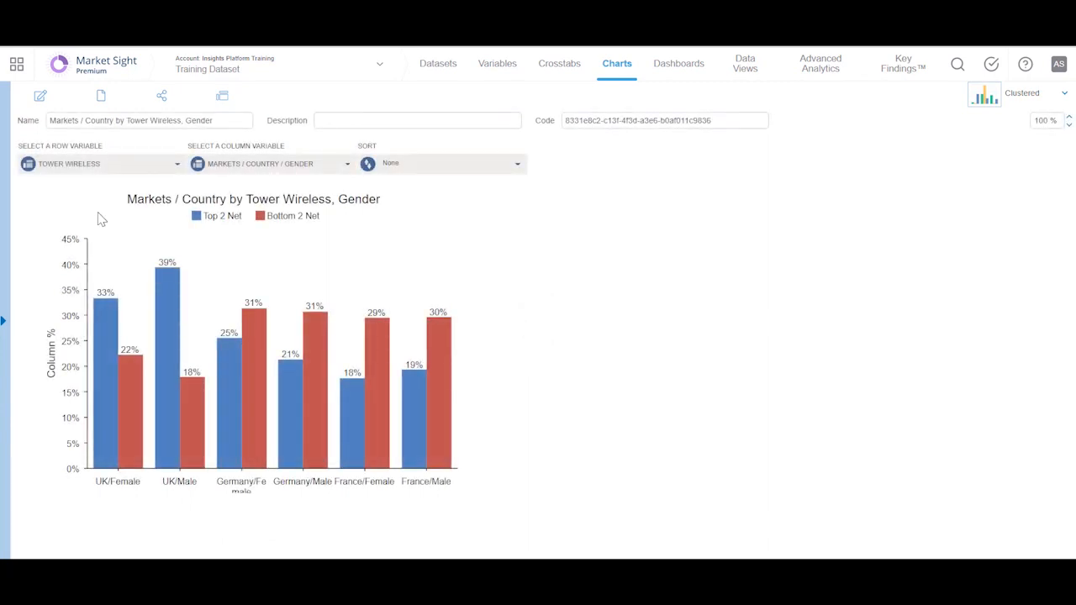
{"action": "left_click", "coordinate": [160, 95]}
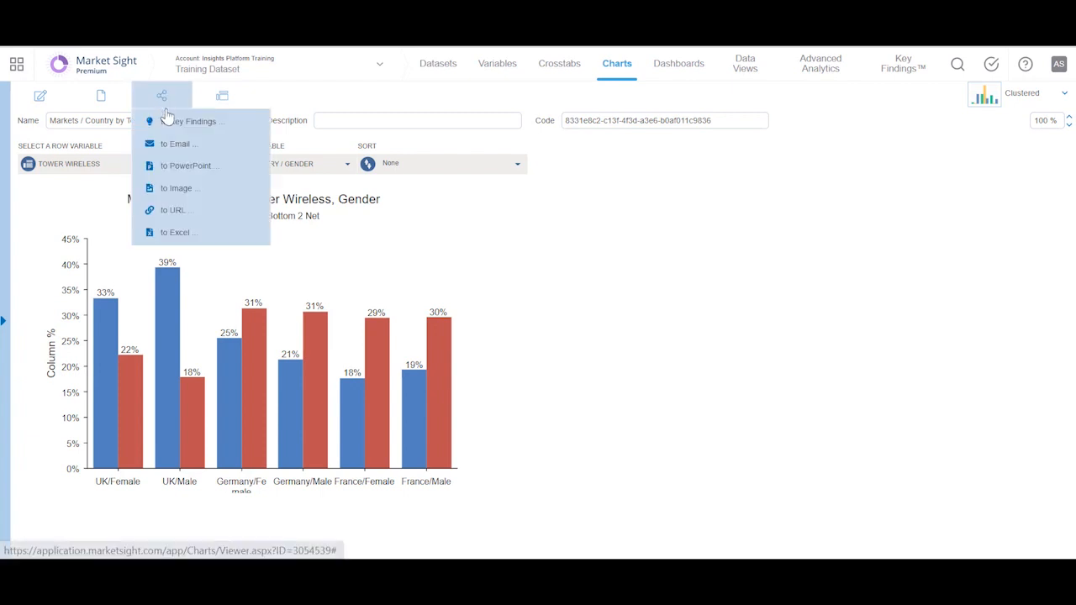
{"action": "left_click", "coordinate": [162, 95]}
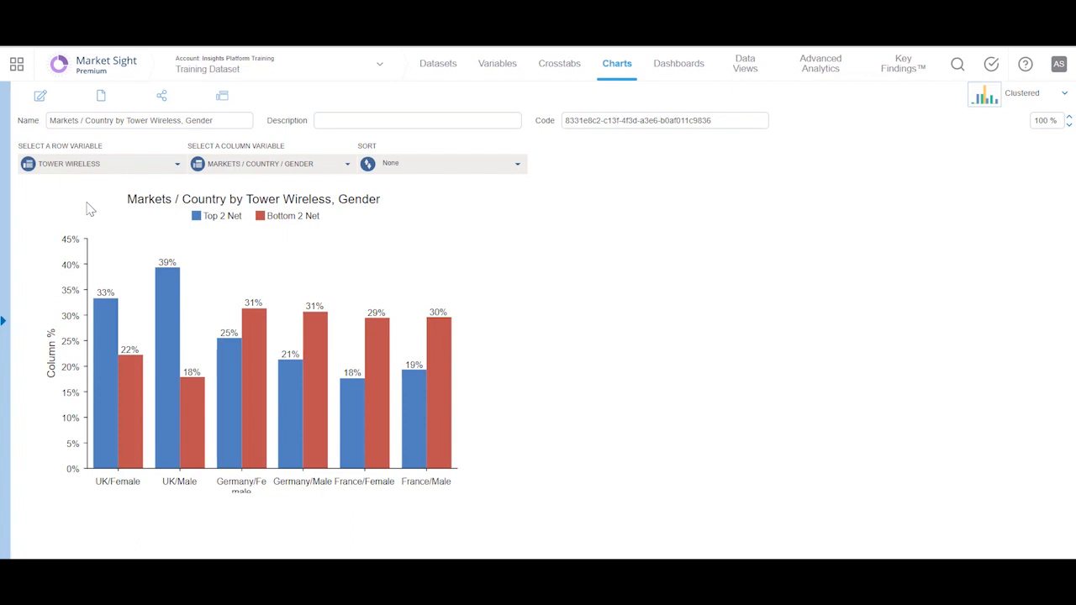
{"action": "mouse_move", "coordinate": [370, 111]}
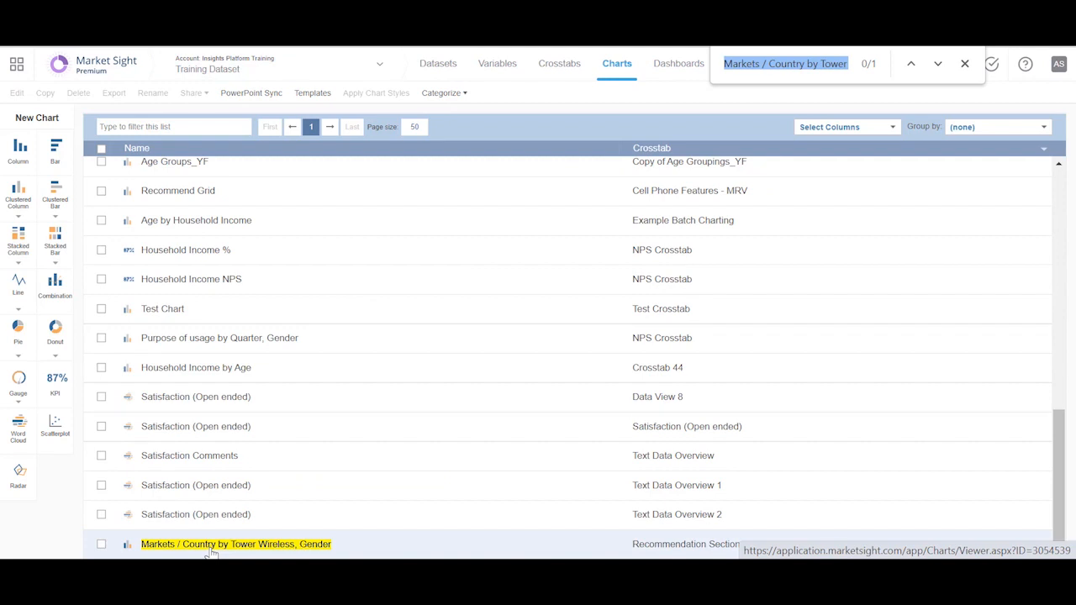
View actions for the saved chart in the Charts list, then go to Data Views
{"action": "right_click", "coordinate": [235, 544]}
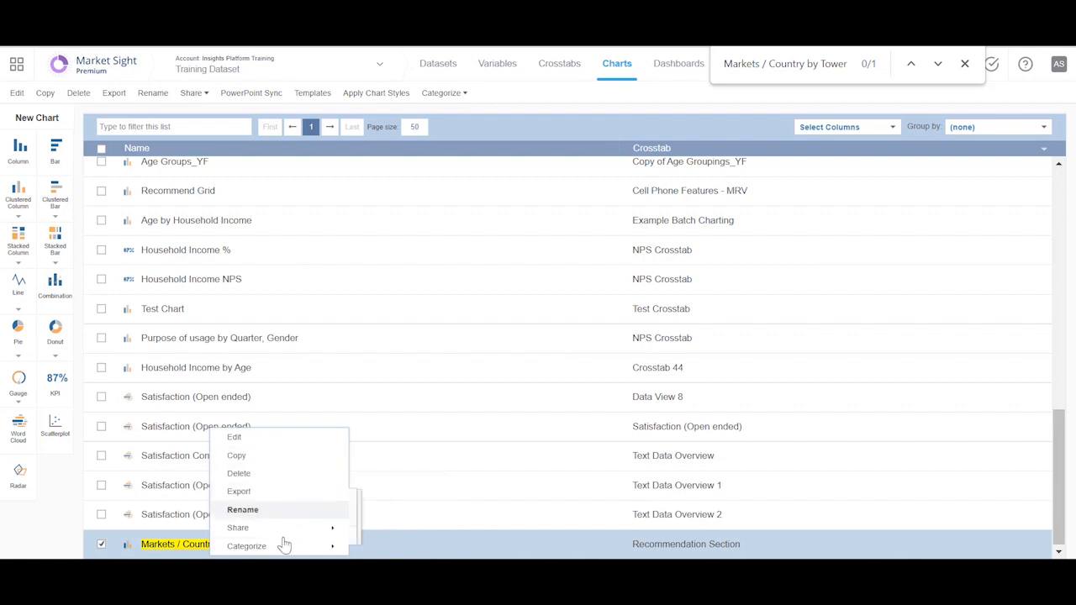
{"action": "mouse_move", "coordinate": [300, 441]}
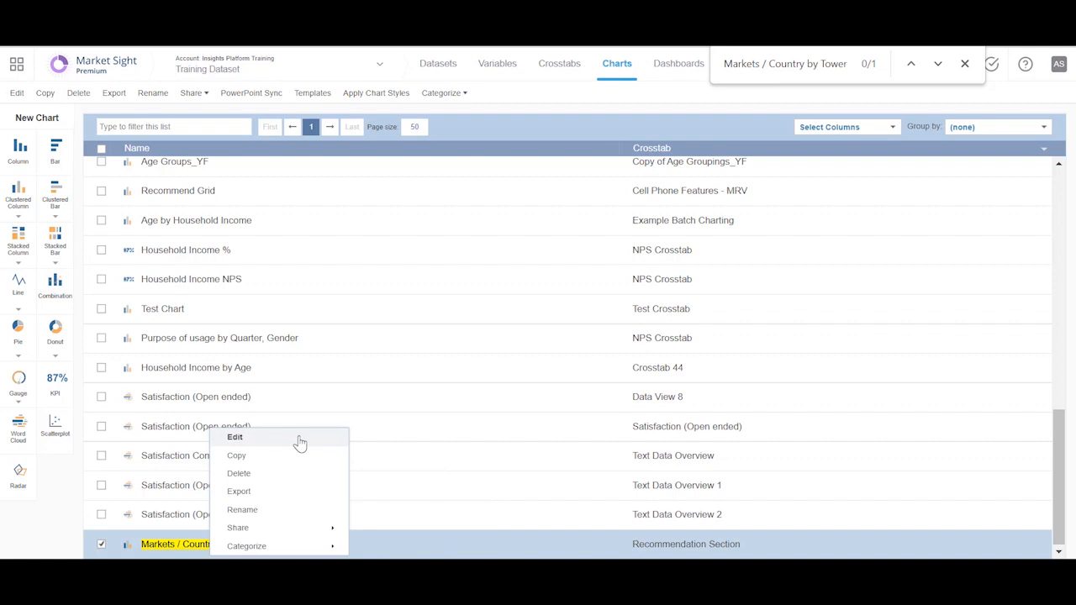
{"action": "mouse_move", "coordinate": [478, 250]}
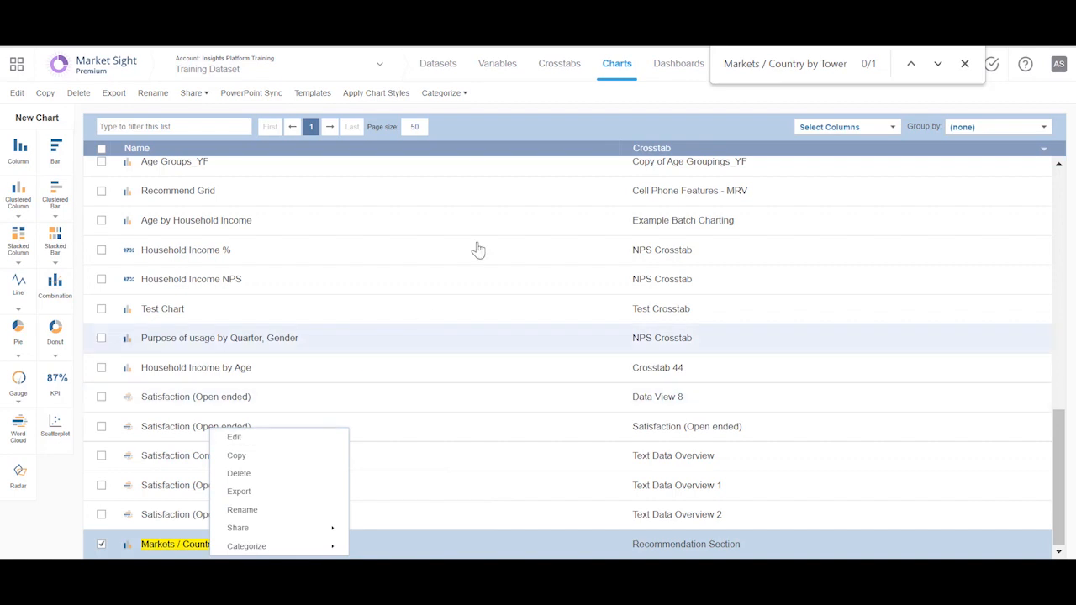
{"action": "left_click", "coordinate": [743, 63]}
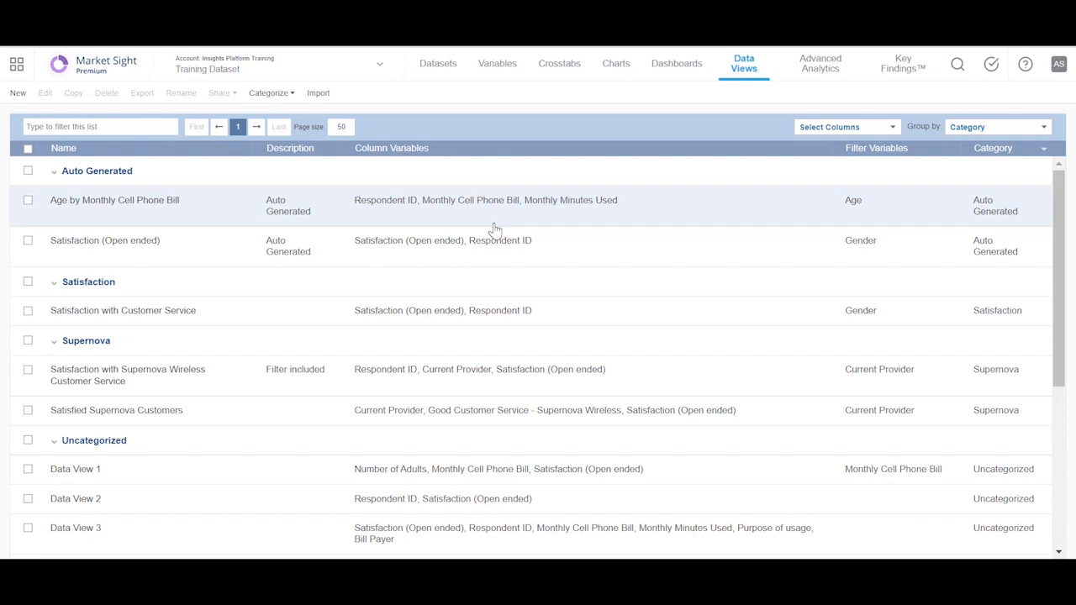
{"action": "mouse_move", "coordinate": [289, 246]}
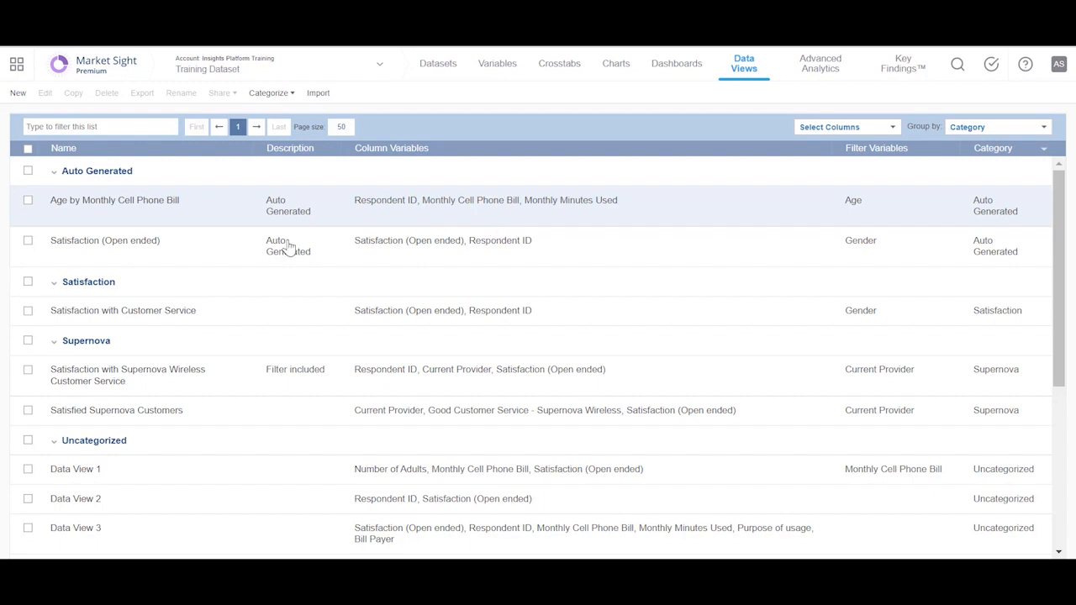
{"action": "mouse_move", "coordinate": [93, 208]}
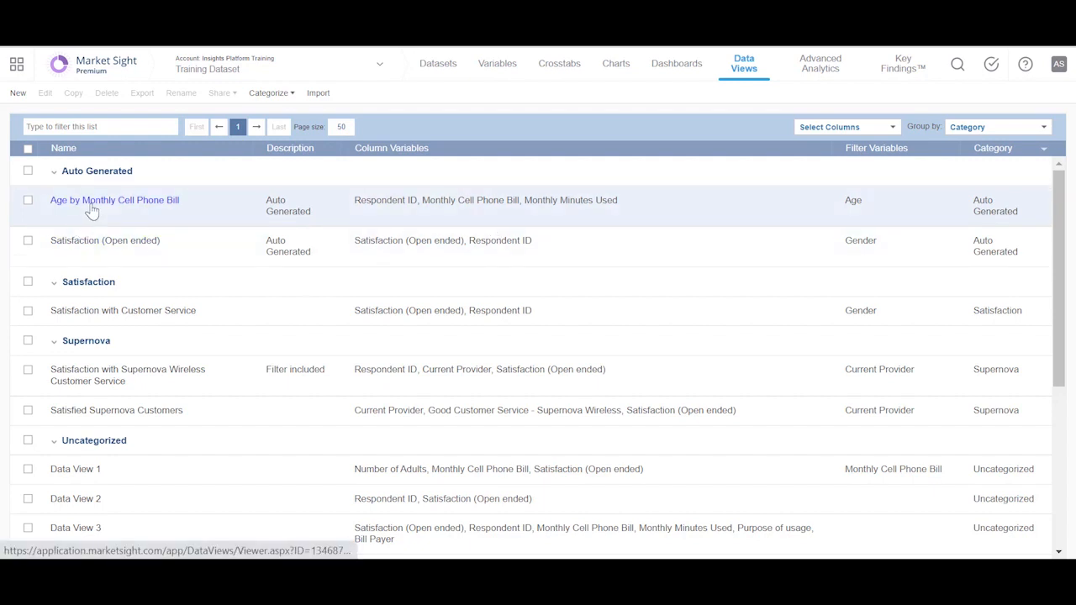
Open the Age by Monthly Cell Phone Bill data view from the list
{"action": "left_click", "coordinate": [114, 200]}
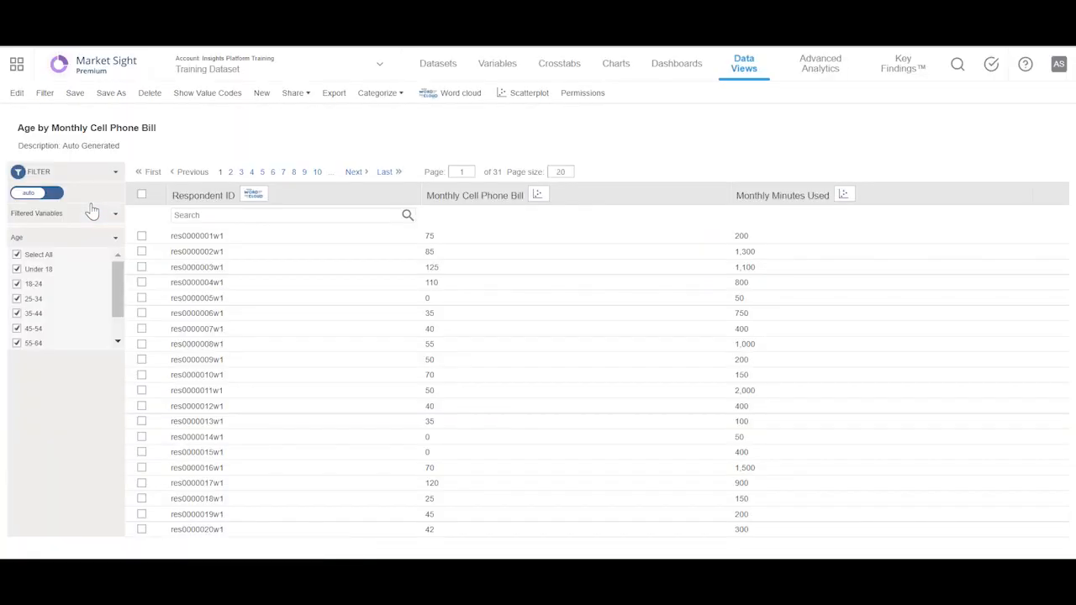
{"action": "mouse_move", "coordinate": [244, 211]}
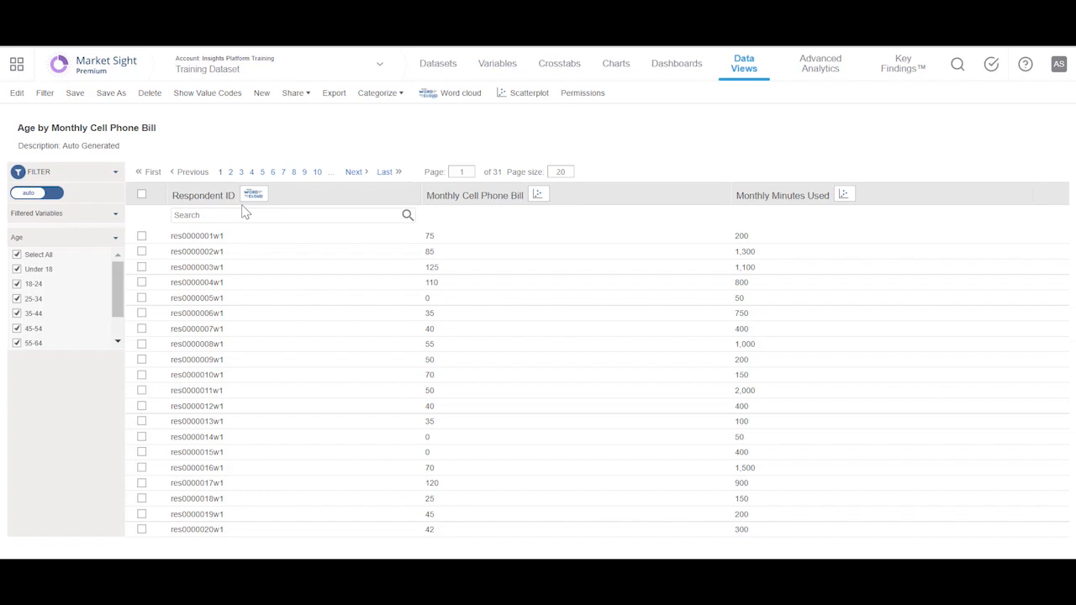
{"action": "mouse_move", "coordinate": [67, 348]}
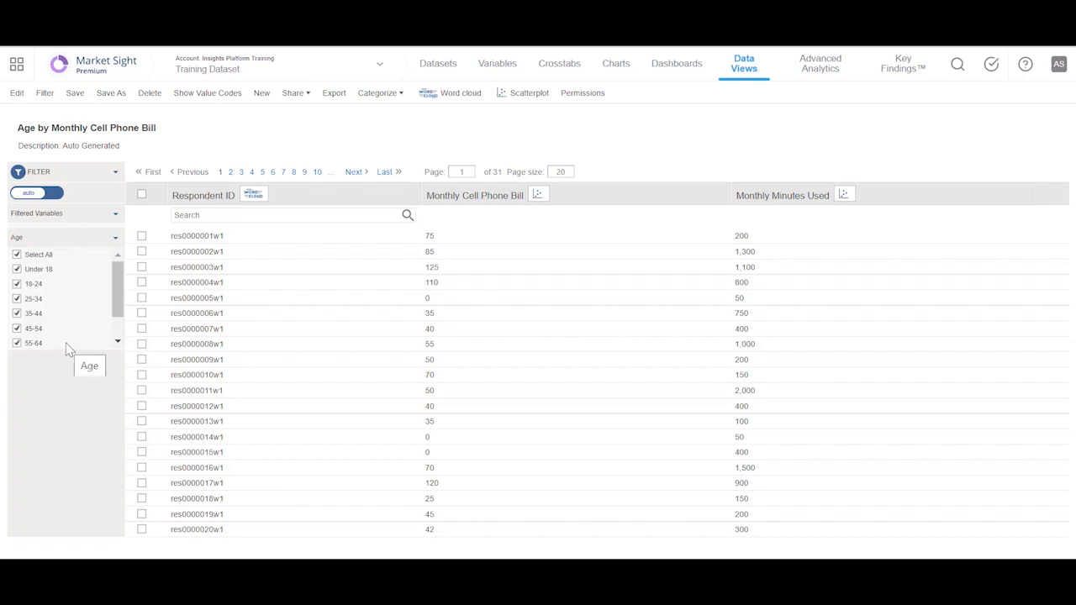
{"action": "mouse_move", "coordinate": [538, 195]}
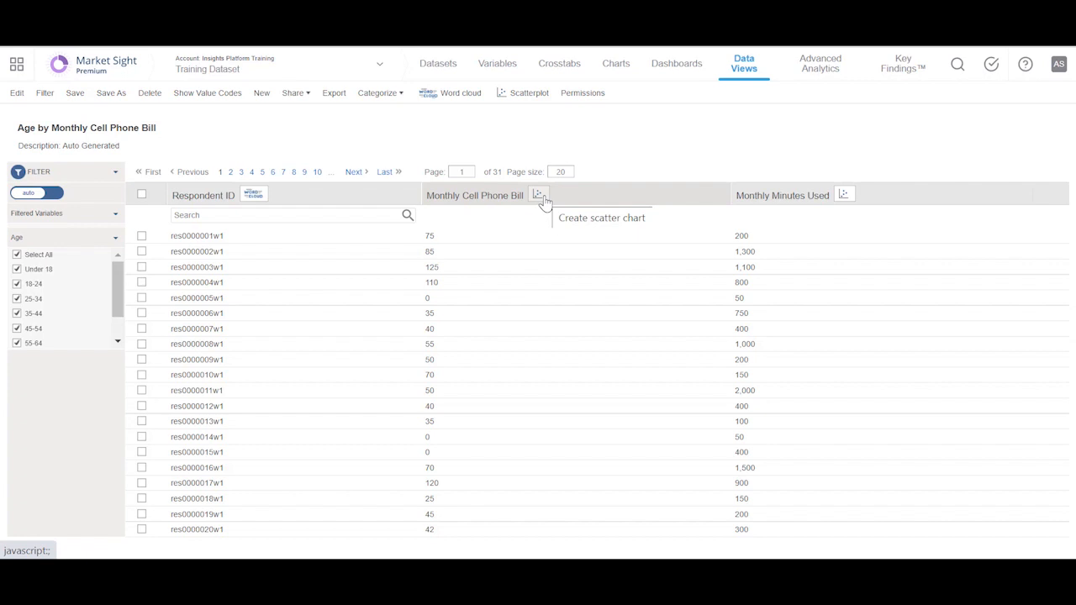
{"action": "mouse_move", "coordinate": [845, 195]}
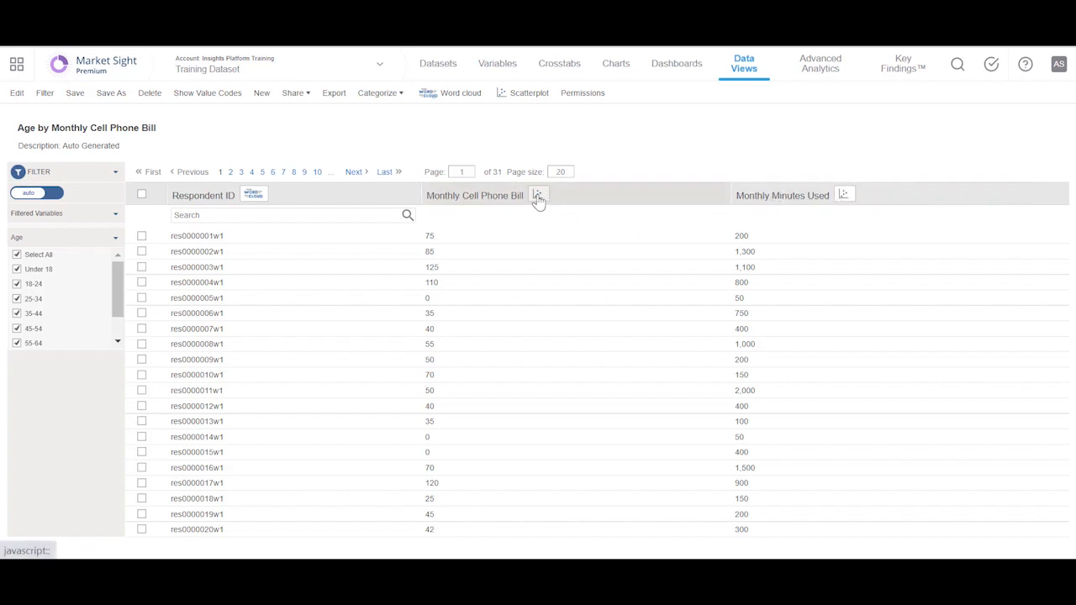
{"action": "mouse_move", "coordinate": [537, 195]}
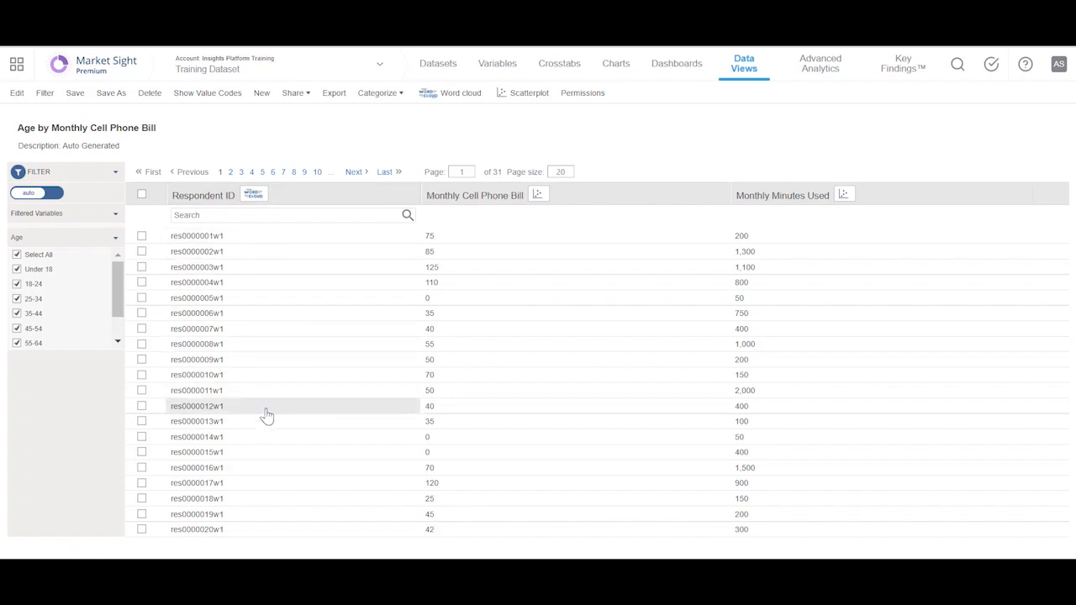
{"action": "mouse_move", "coordinate": [262, 418]}
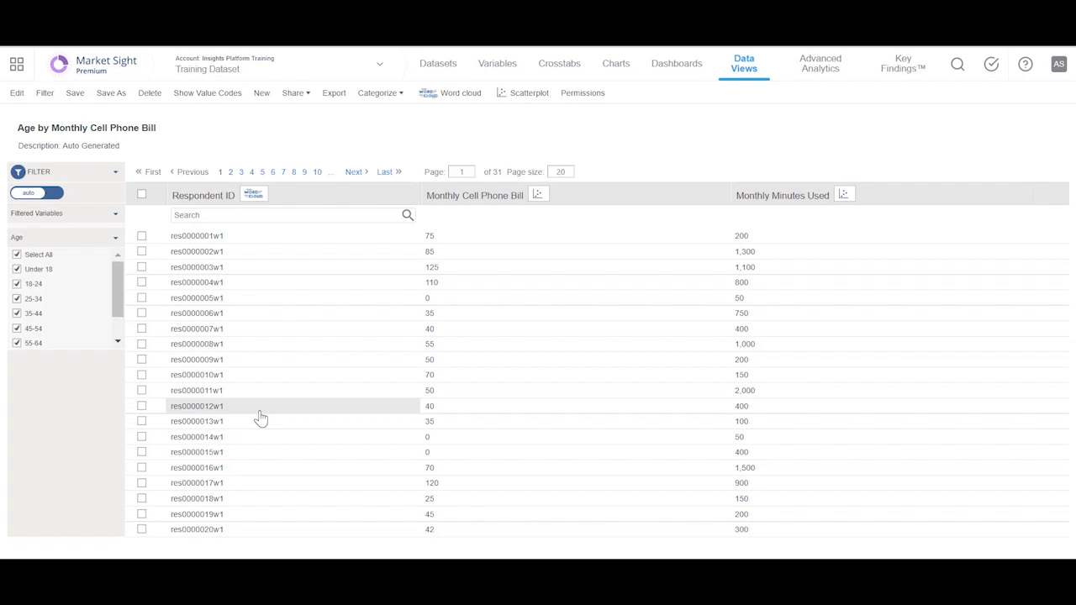
{"action": "mouse_move", "coordinate": [537, 194]}
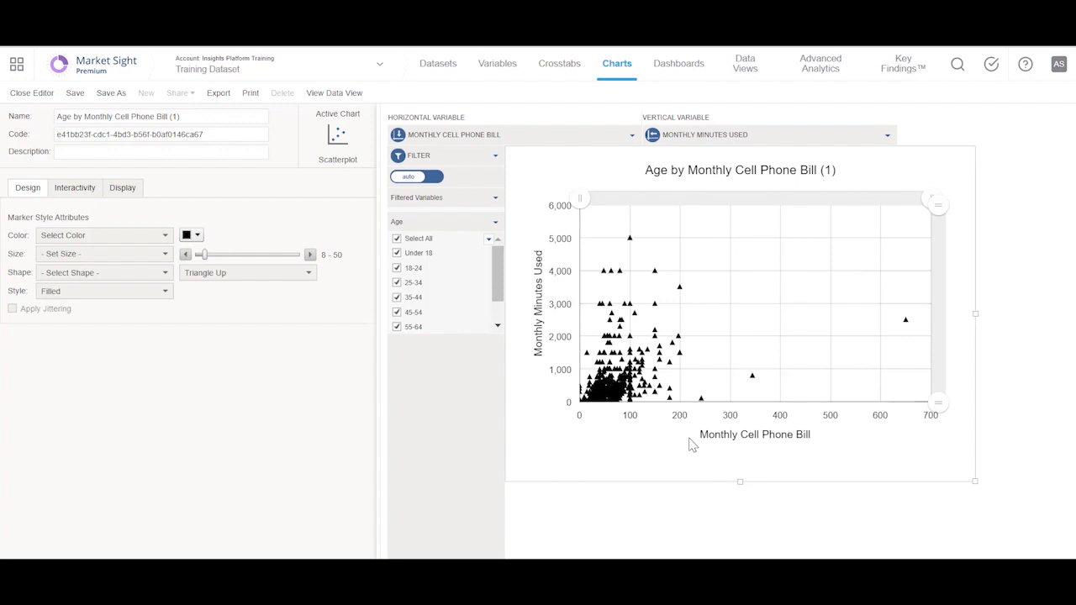
{"action": "mouse_move", "coordinate": [828, 443]}
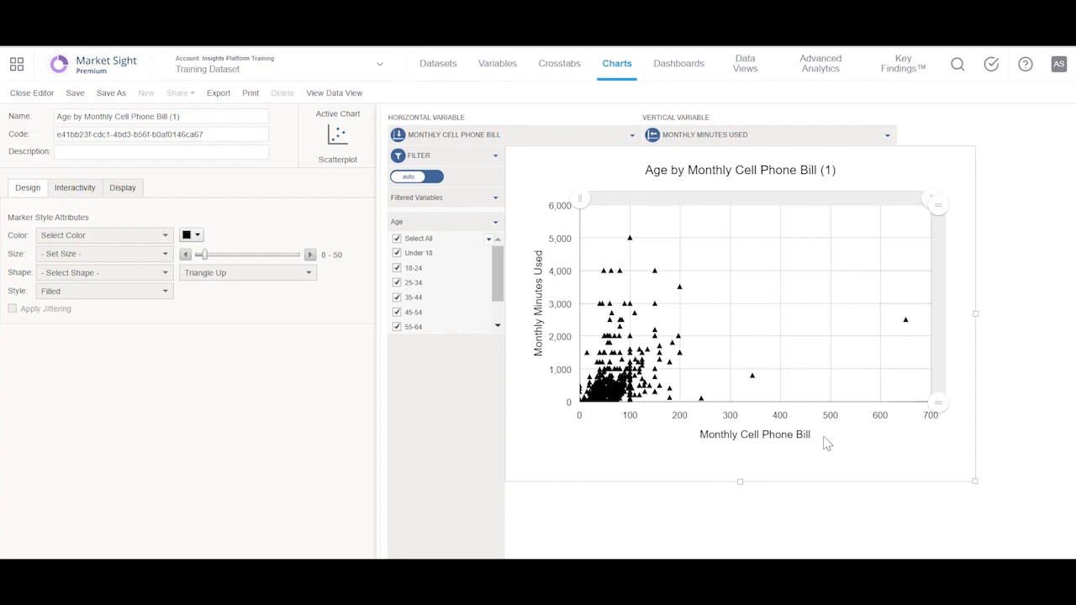
{"action": "mouse_move", "coordinate": [530, 385]}
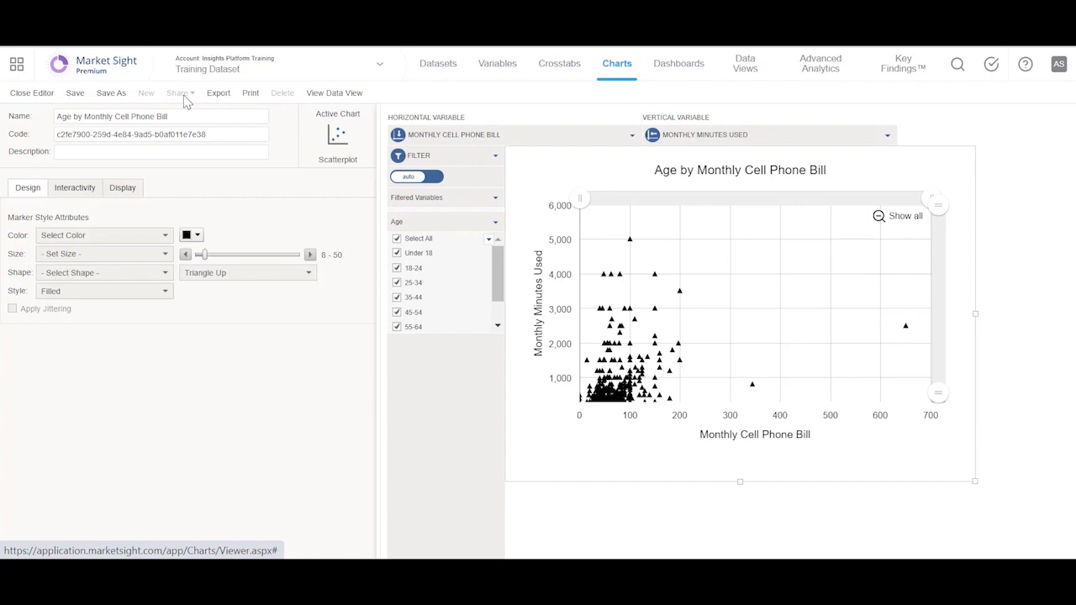
{"action": "mouse_move", "coordinate": [75, 100]}
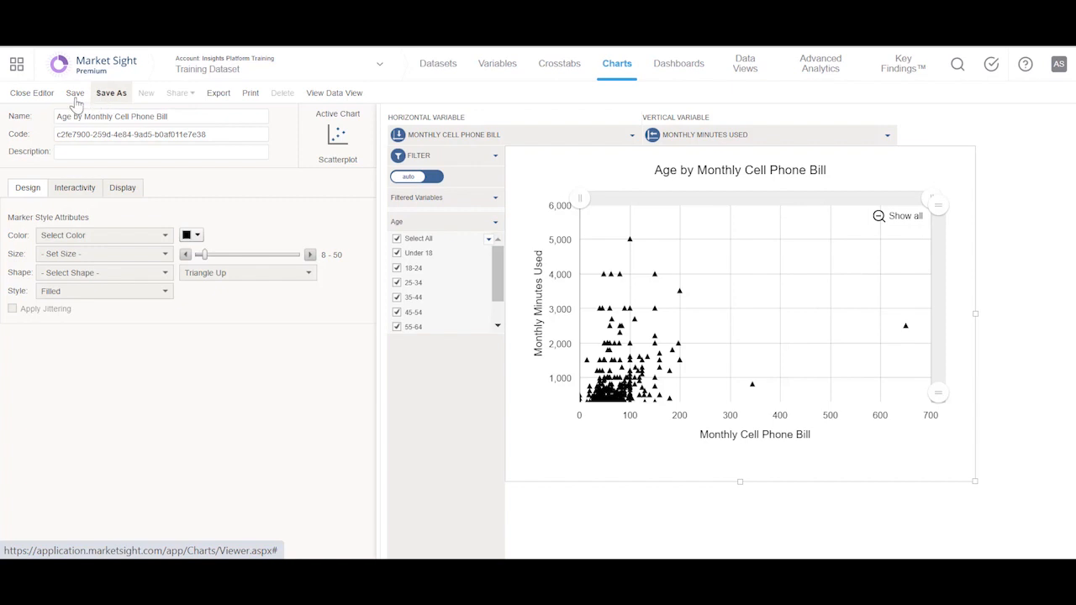
Start saving the Age by Monthly Cell Phone Bill scatterplot
{"action": "left_click", "coordinate": [75, 93]}
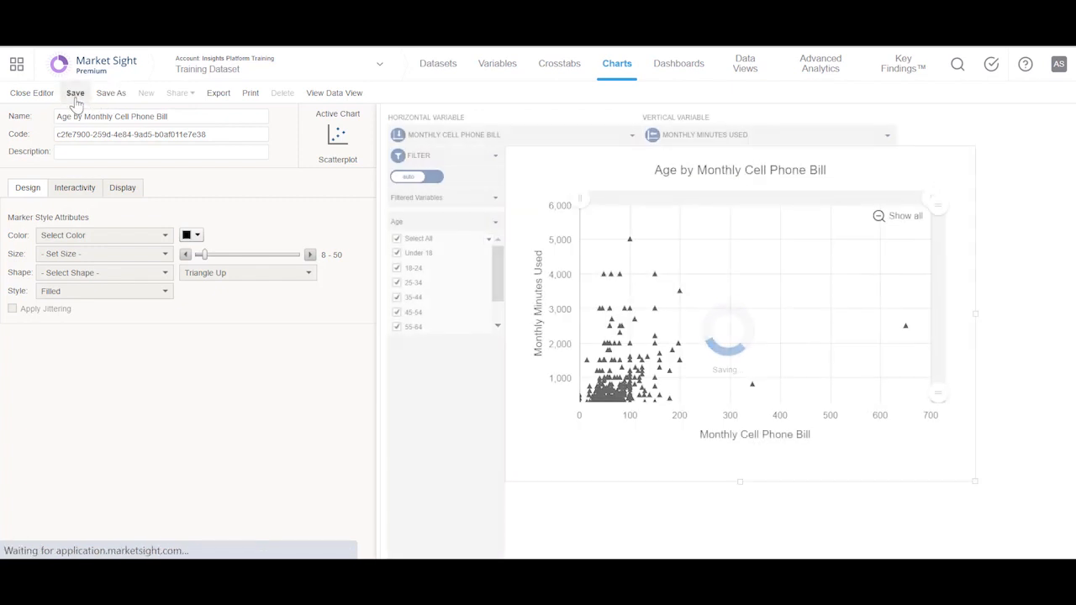
Save the scatterplot under a new chart code
{"action": "left_click", "coordinate": [75, 92]}
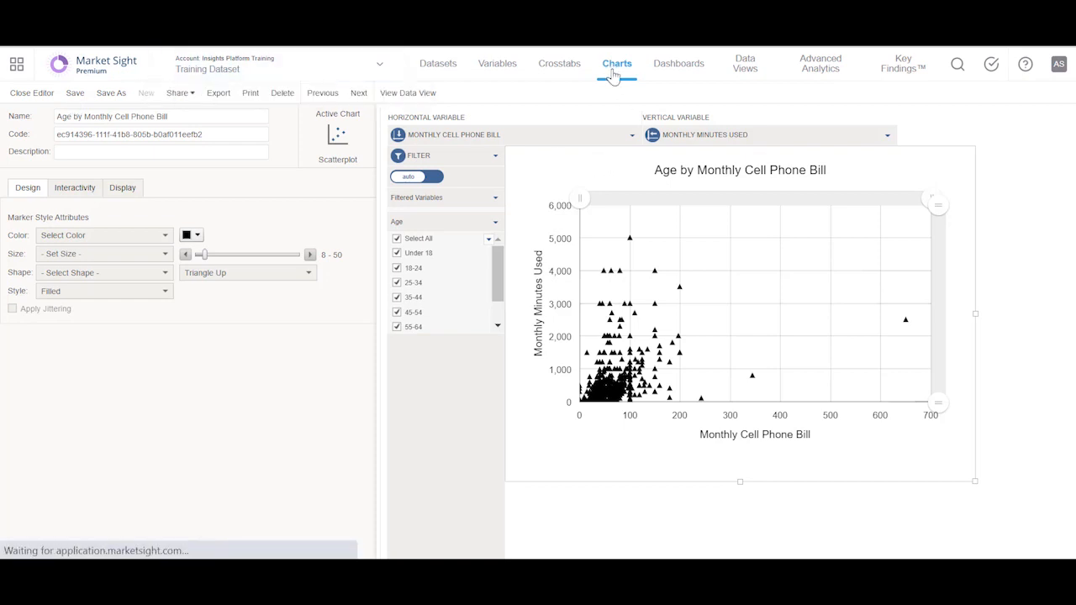
Show the Charts list and tick then untick the Age by Monthly Cell Phone Bill row
{"action": "left_click", "coordinate": [31, 93]}
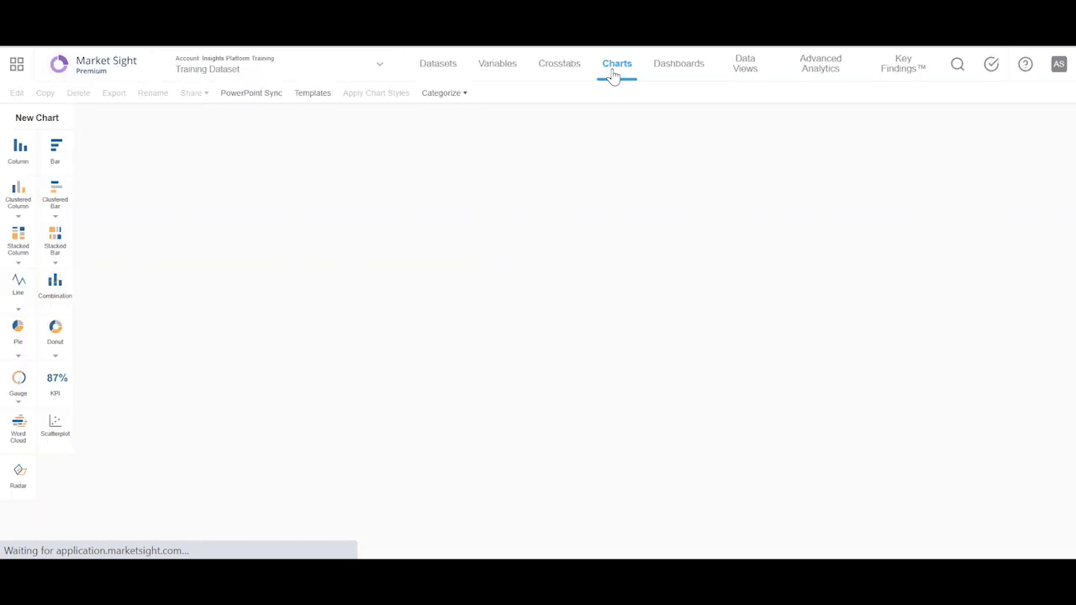
{"action": "left_click", "coordinate": [616, 64]}
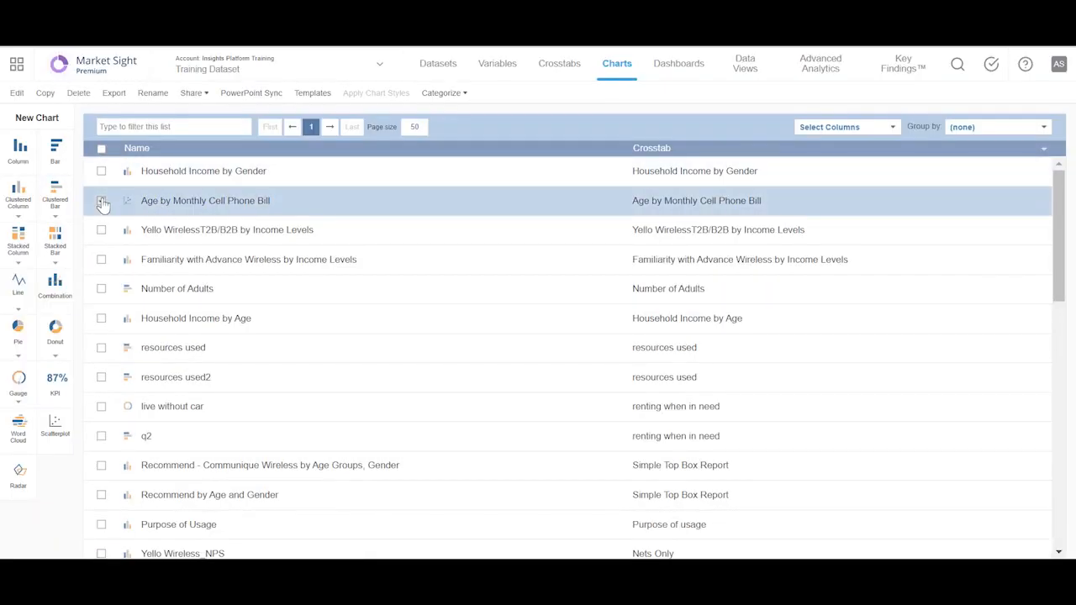
{"action": "left_click", "coordinate": [101, 204]}
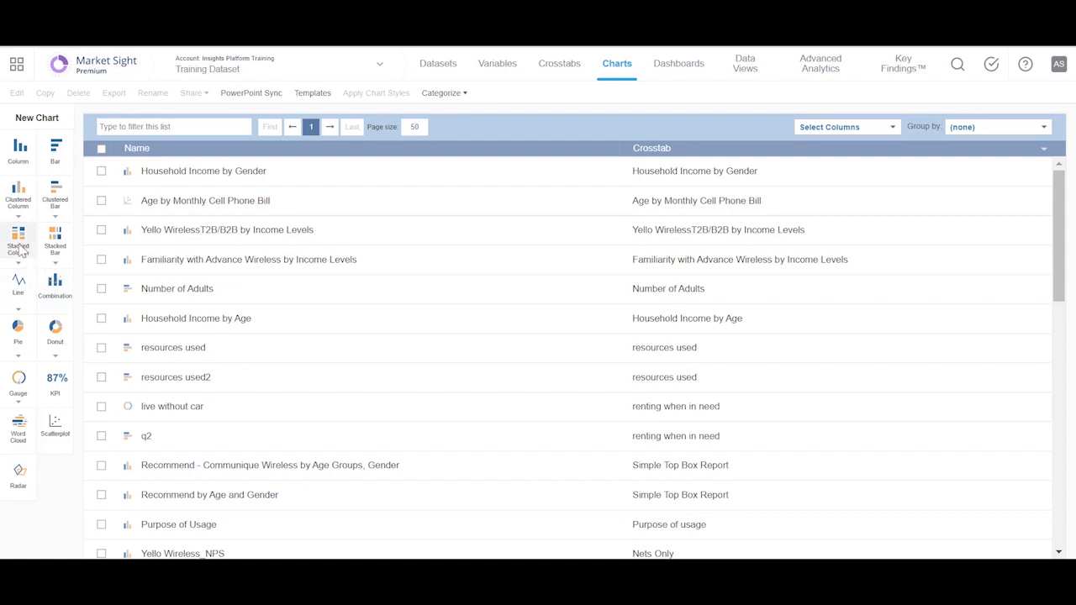
Start a stacked column chart on Familiarity with Advance Wireless from the Provider Familiarity group
{"action": "left_click", "coordinate": [18, 238]}
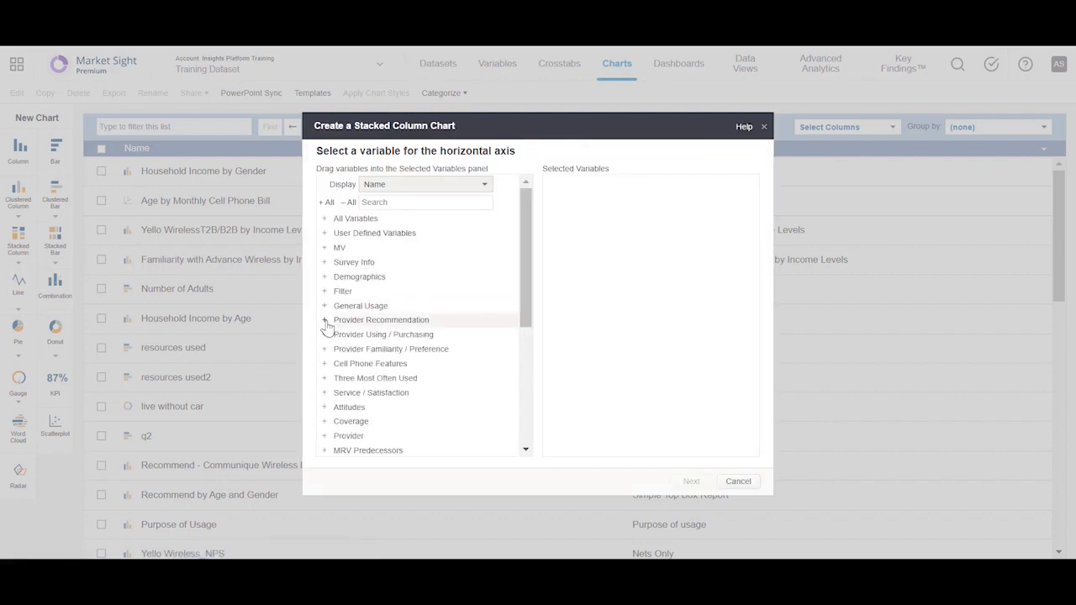
{"action": "left_click", "coordinate": [324, 348]}
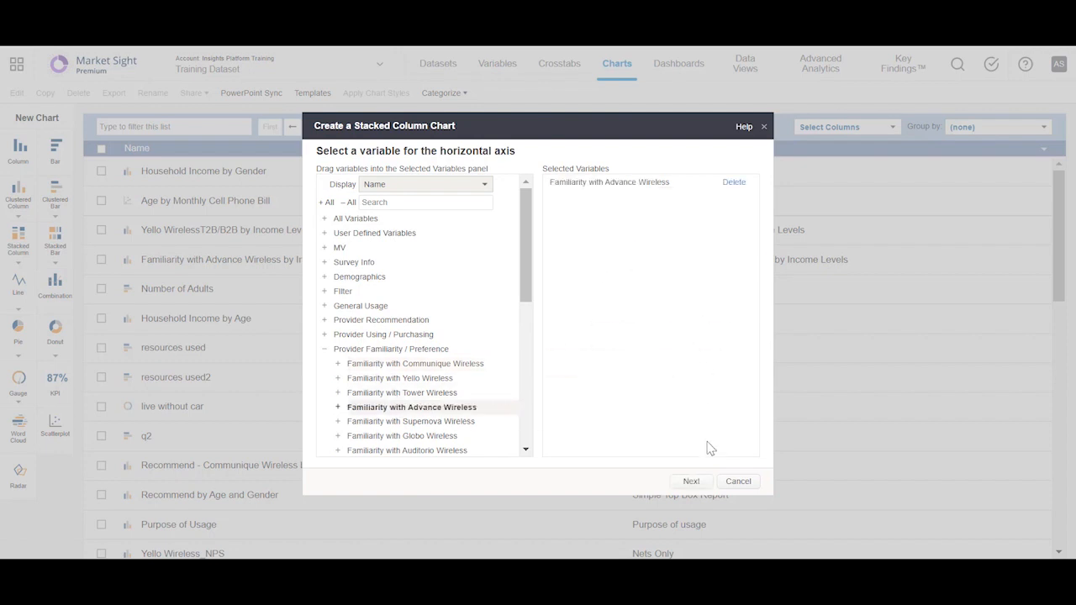
{"action": "left_click", "coordinate": [690, 480]}
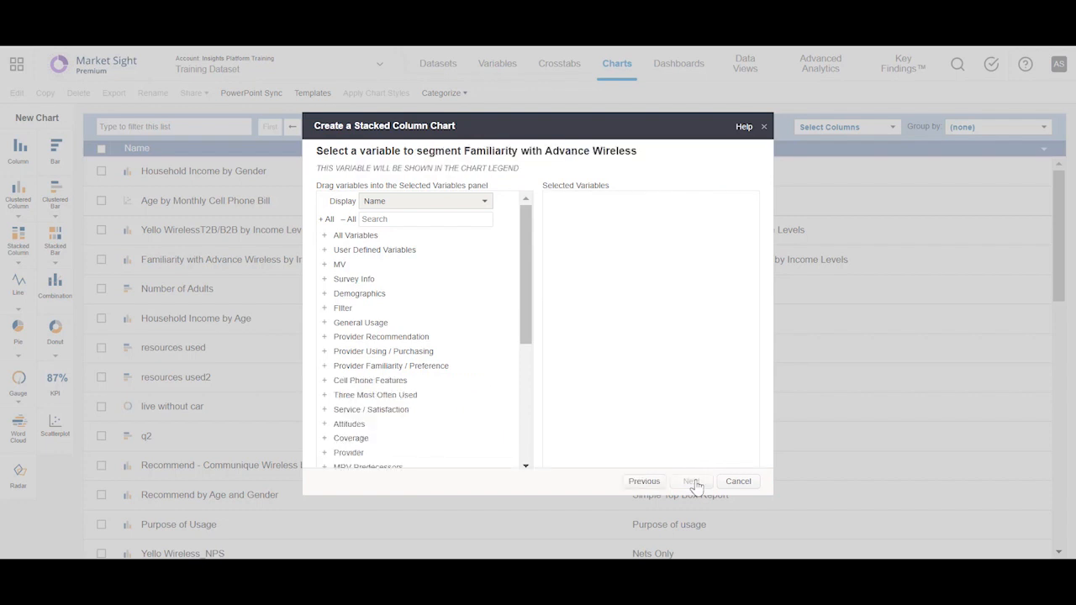
Segment by Income Levels, calculate as % Percent, and reach the interactive filtering step
{"action": "type", "text": "in"}
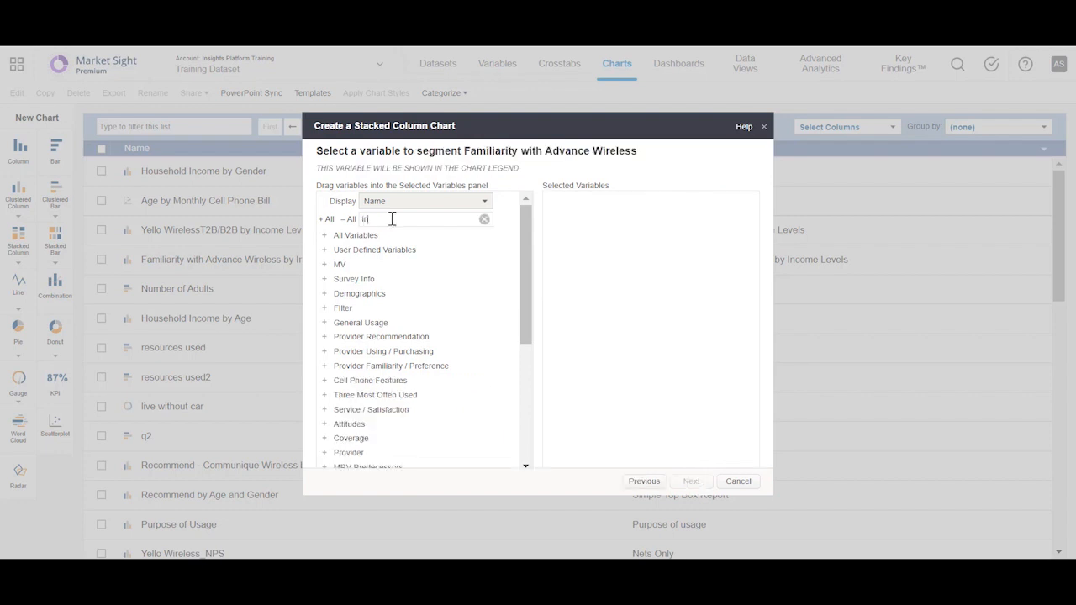
{"action": "type", "text": "income"}
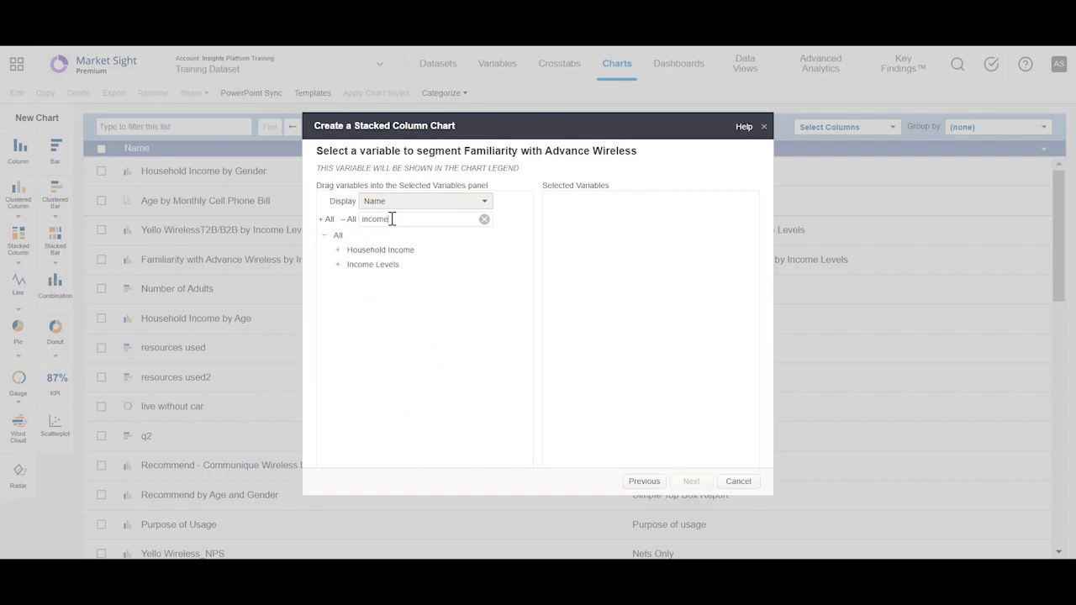
{"action": "left_click_drag", "start_coordinate": [374, 264], "coordinate": [675, 237]}
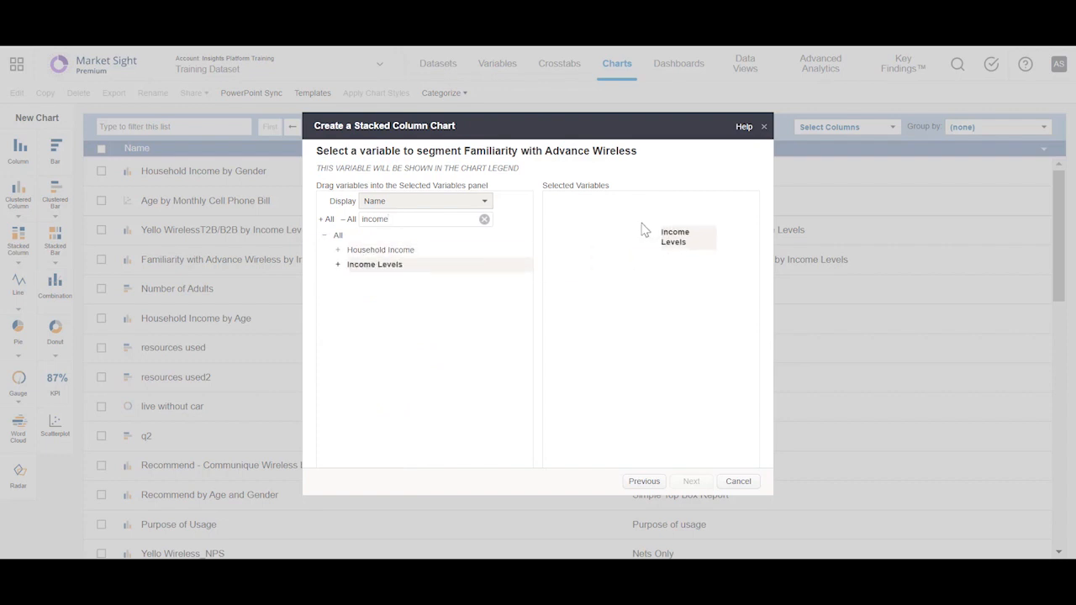
{"action": "left_click", "coordinate": [690, 481]}
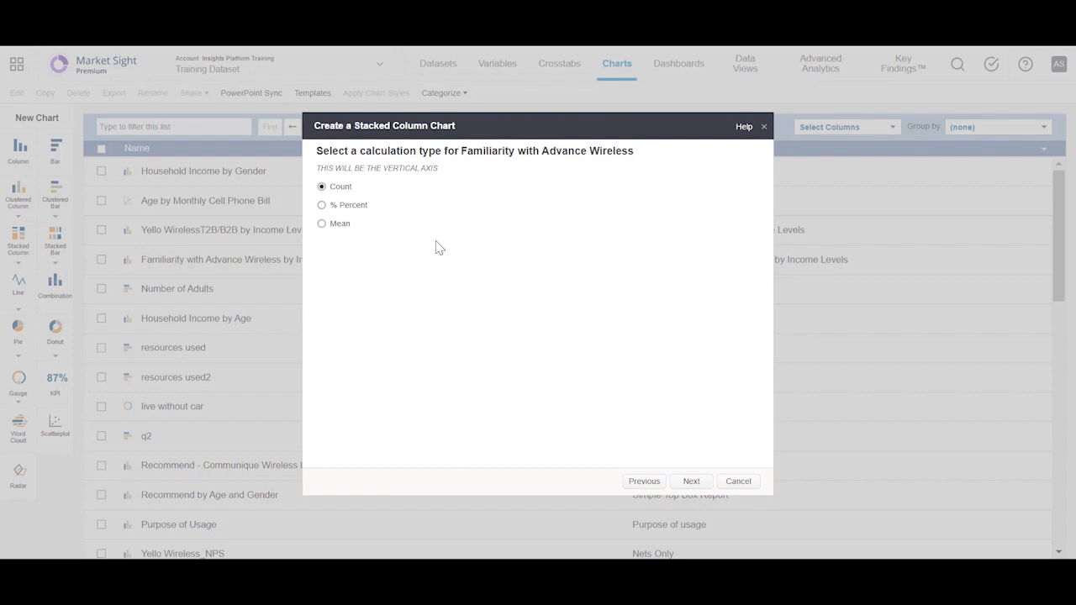
{"action": "mouse_move", "coordinate": [359, 229]}
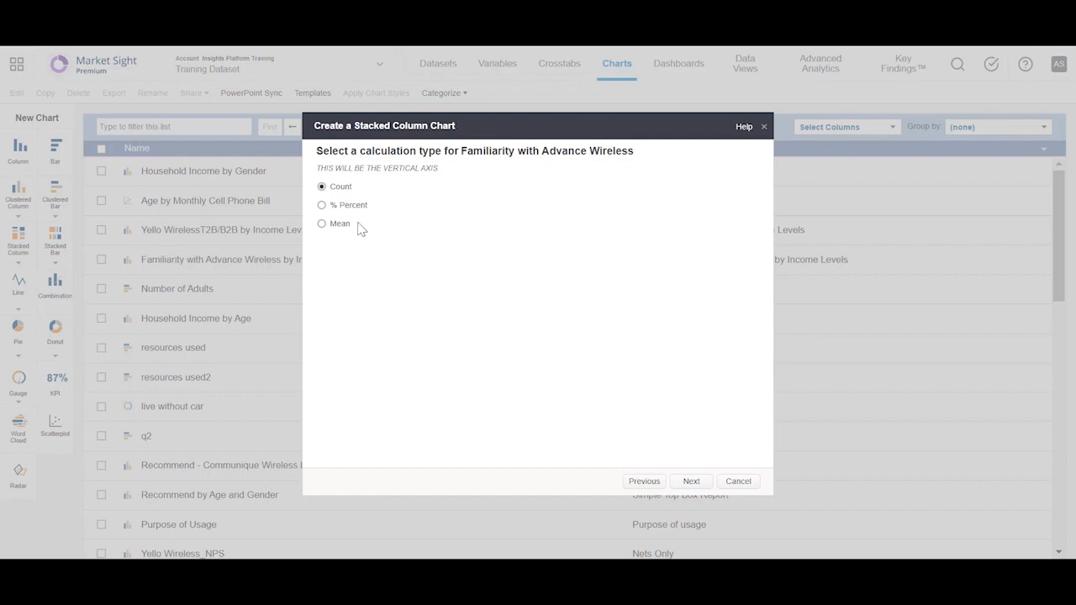
{"action": "left_click", "coordinate": [321, 205]}
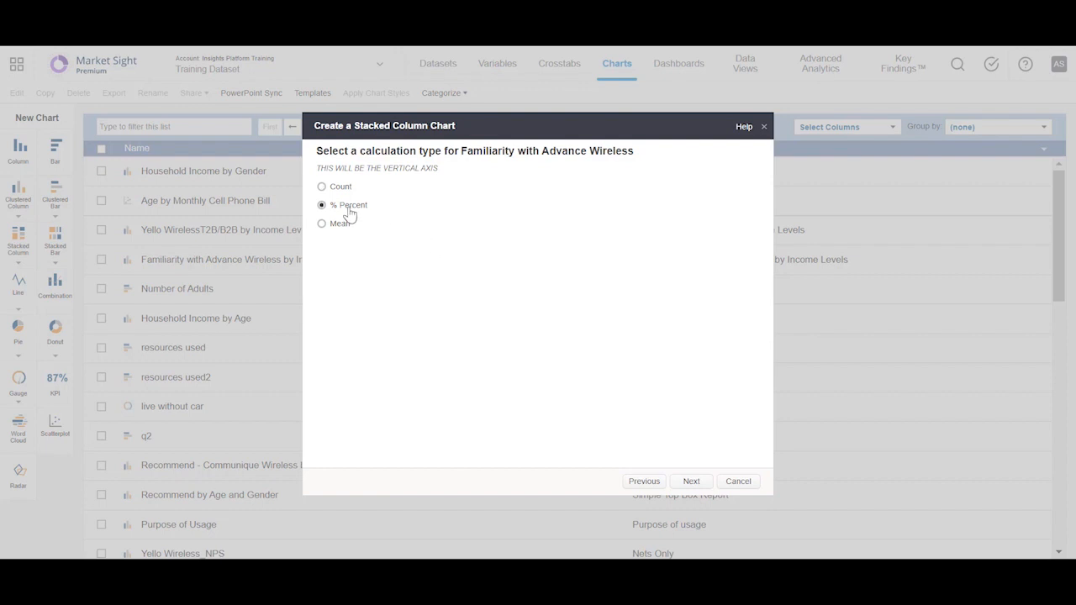
{"action": "left_click", "coordinate": [691, 481]}
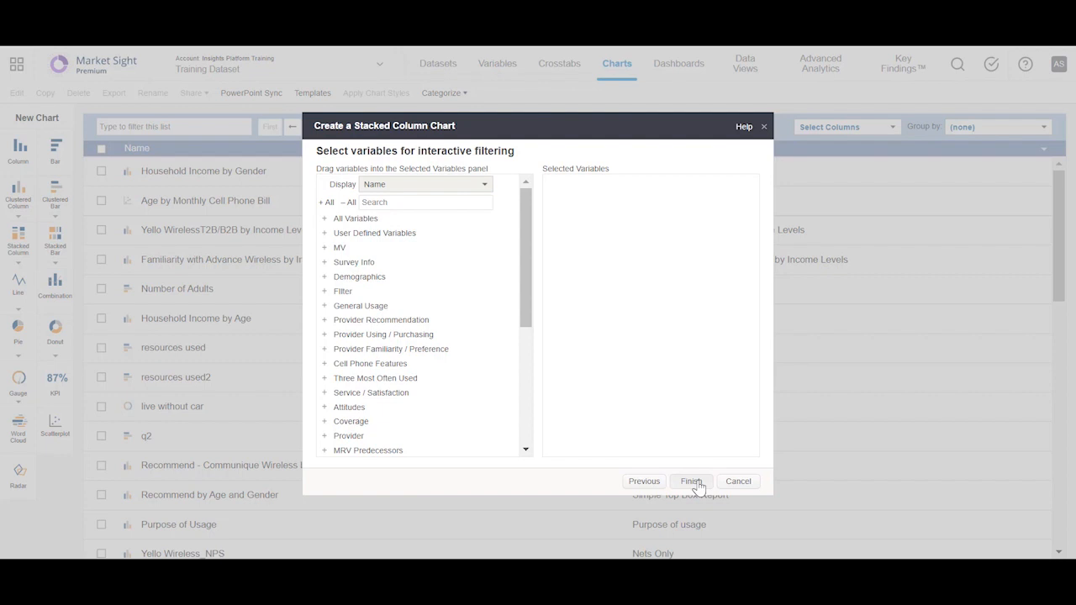
Finish the wizard and save the Familiarity with Advance Wireless by Income Levels chart
{"action": "left_click", "coordinate": [691, 481]}
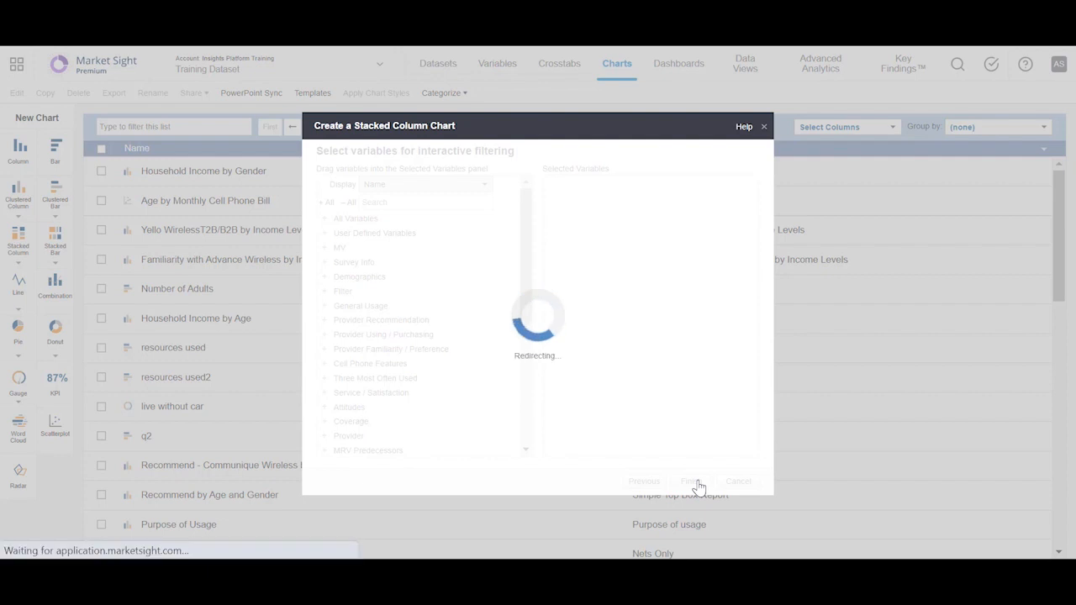
{"action": "left_click", "coordinate": [691, 481]}
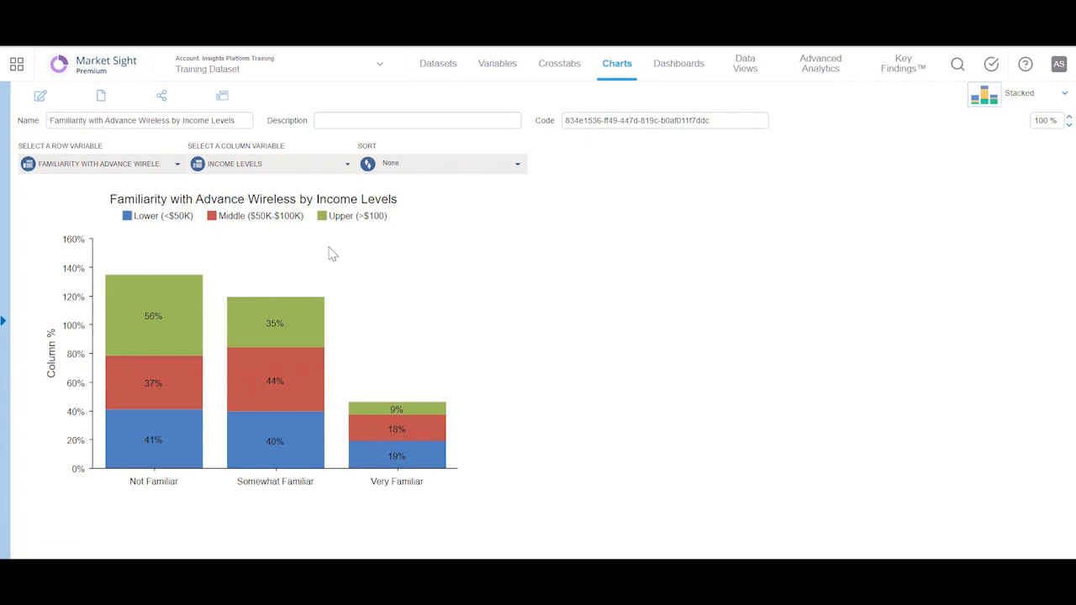
{"action": "left_click", "coordinate": [100, 95]}
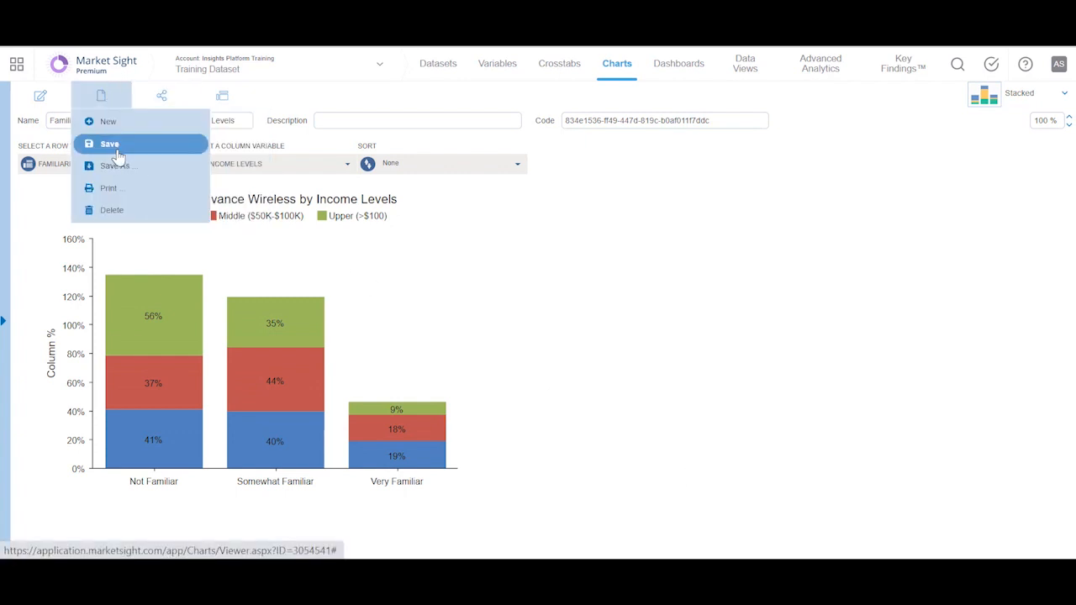
{"action": "left_click", "coordinate": [110, 144]}
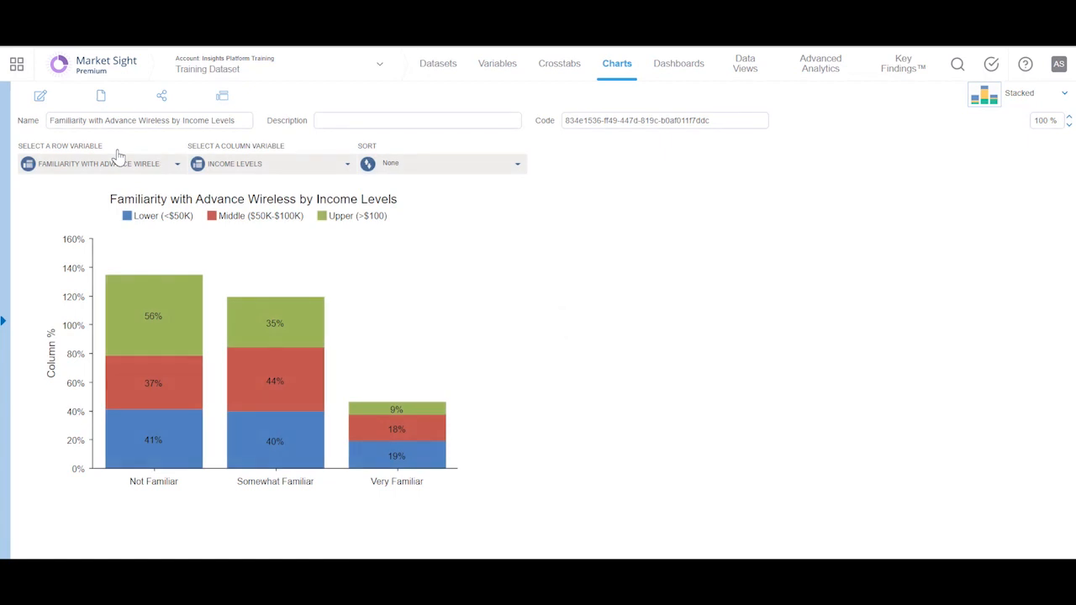
{"action": "mouse_move", "coordinate": [96, 185]}
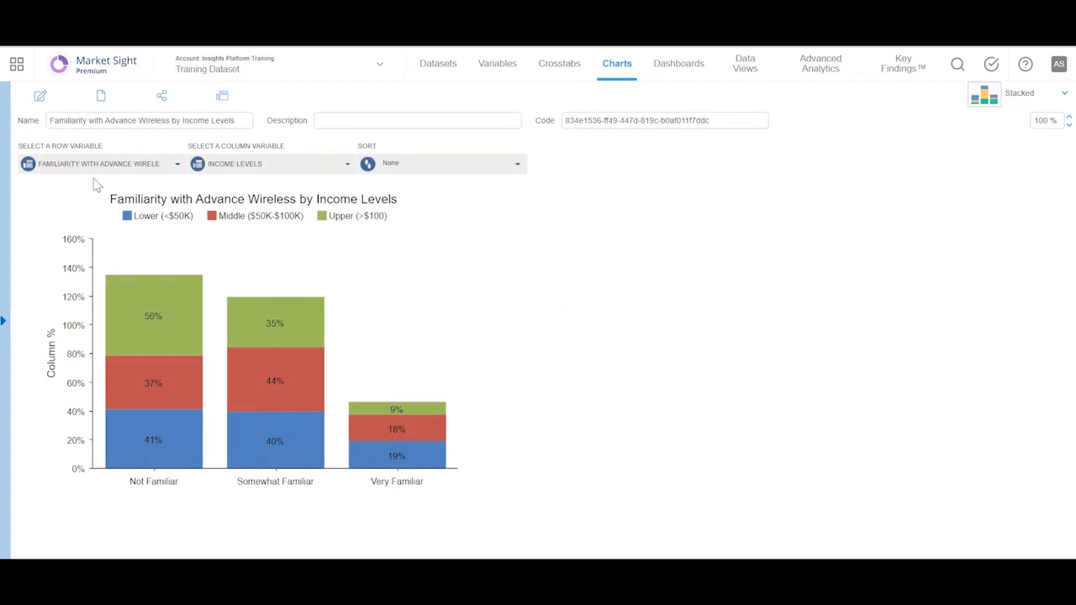
{"action": "mouse_move", "coordinate": [70, 142]}
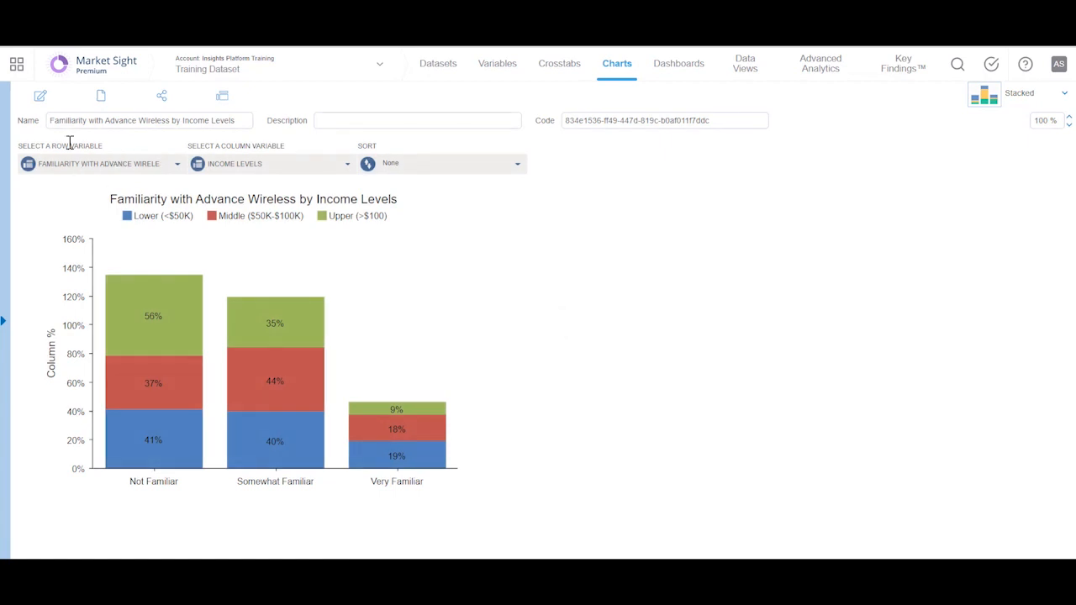
{"action": "left_click", "coordinate": [161, 95]}
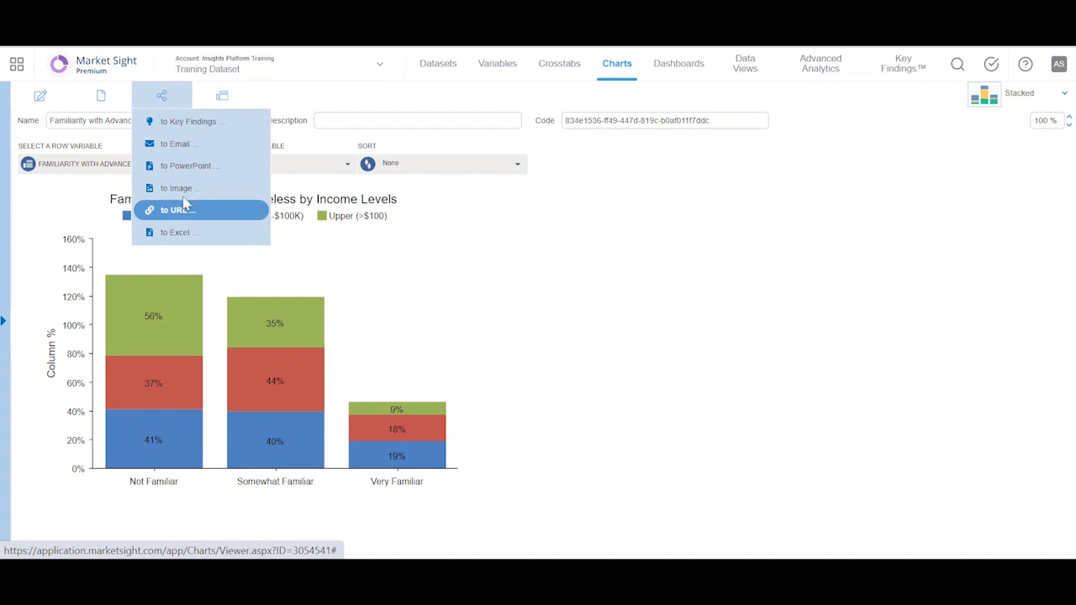
{"action": "mouse_move", "coordinate": [185, 165]}
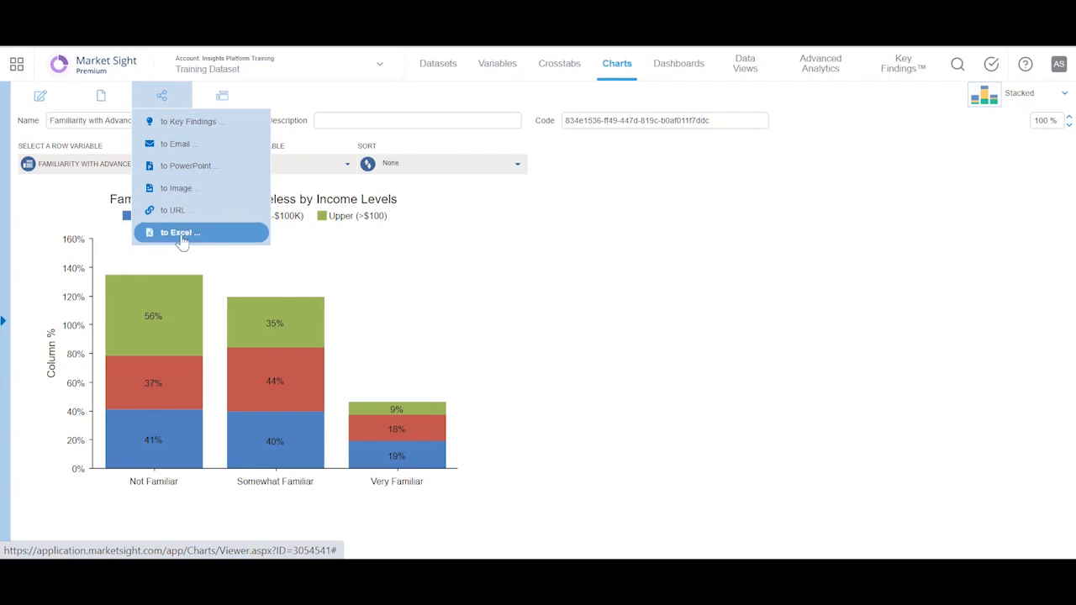
{"action": "mouse_move", "coordinate": [180, 188]}
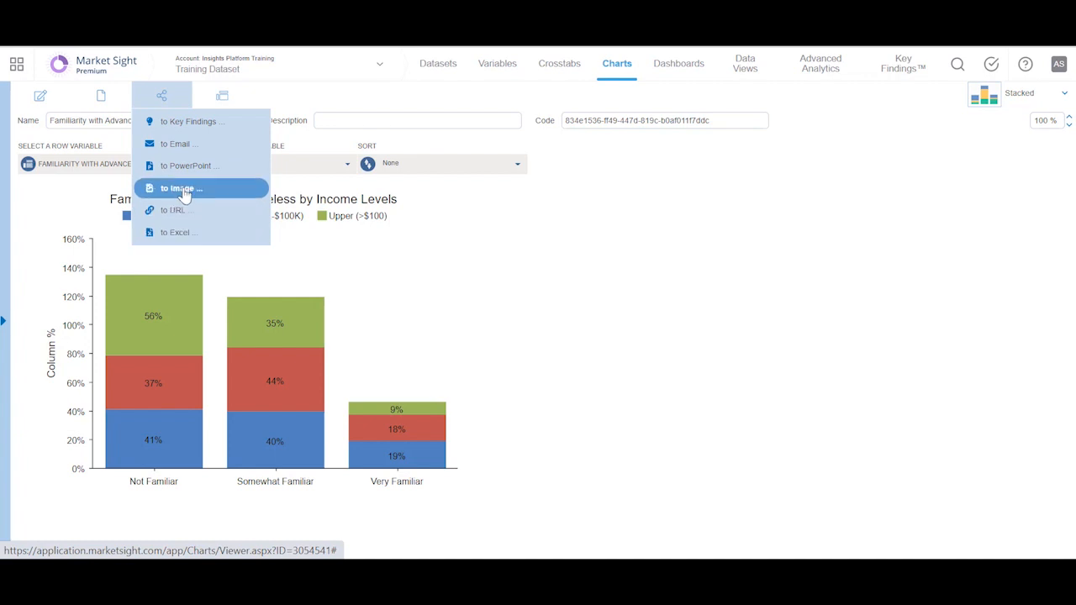
{"action": "mouse_move", "coordinate": [182, 186]}
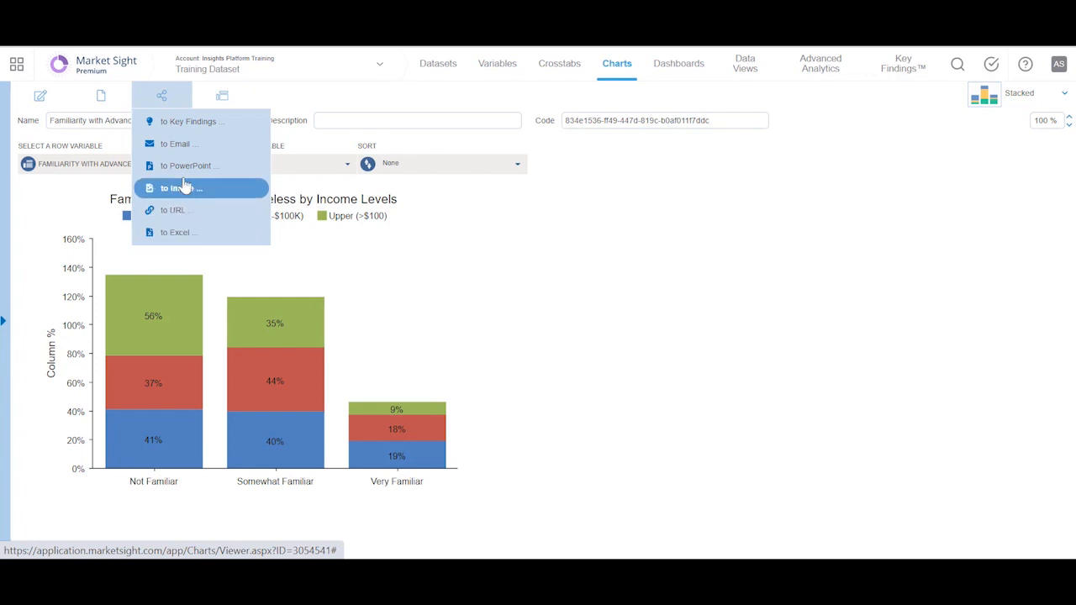
{"action": "mouse_move", "coordinate": [185, 166]}
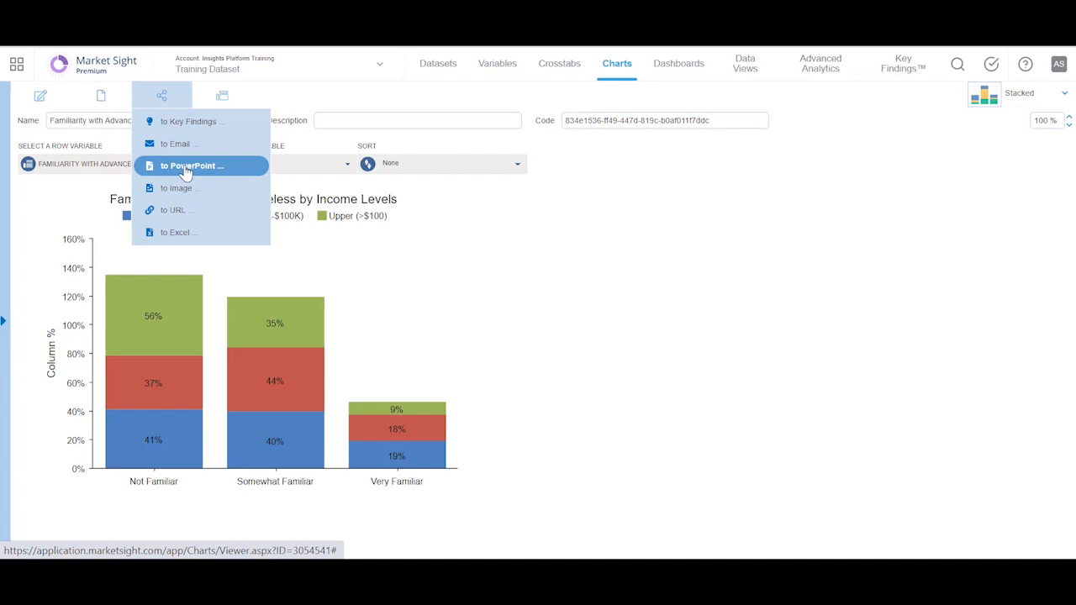
{"action": "mouse_move", "coordinate": [189, 233]}
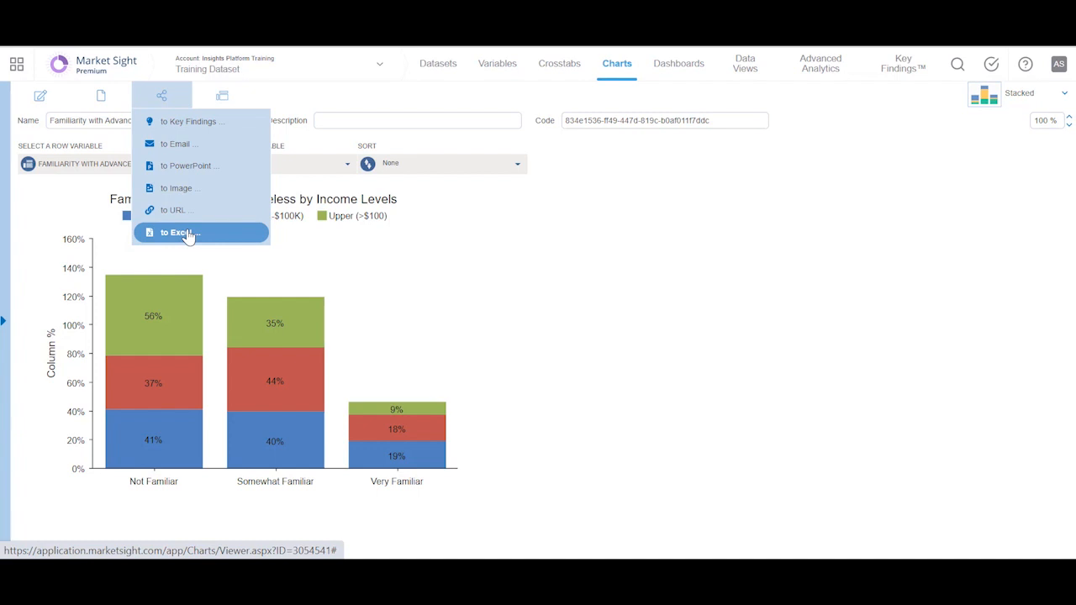
{"action": "mouse_move", "coordinate": [221, 188]}
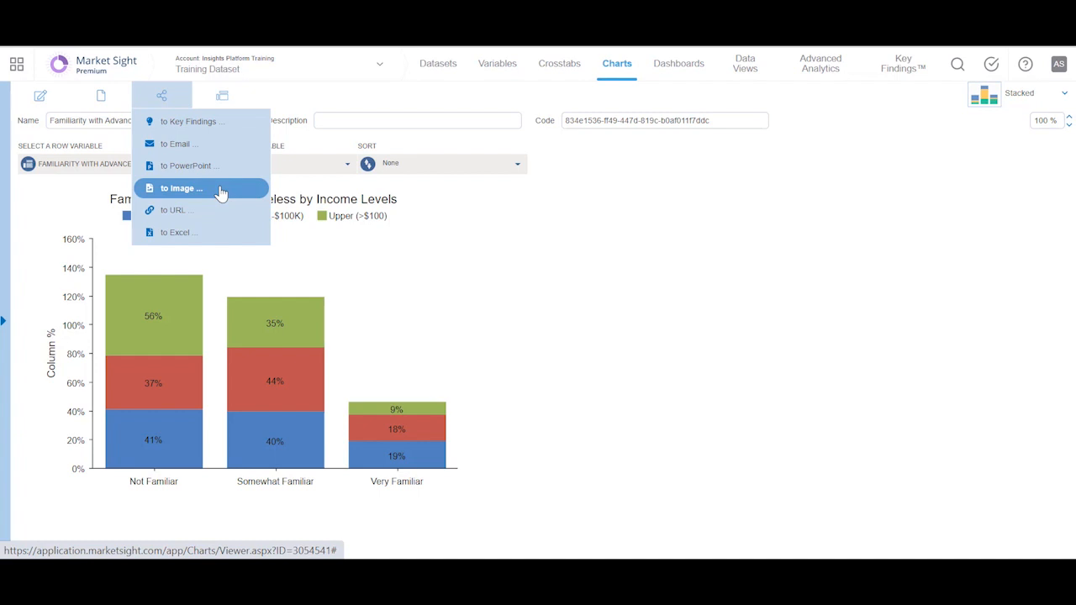
{"action": "left_click", "coordinate": [161, 95]}
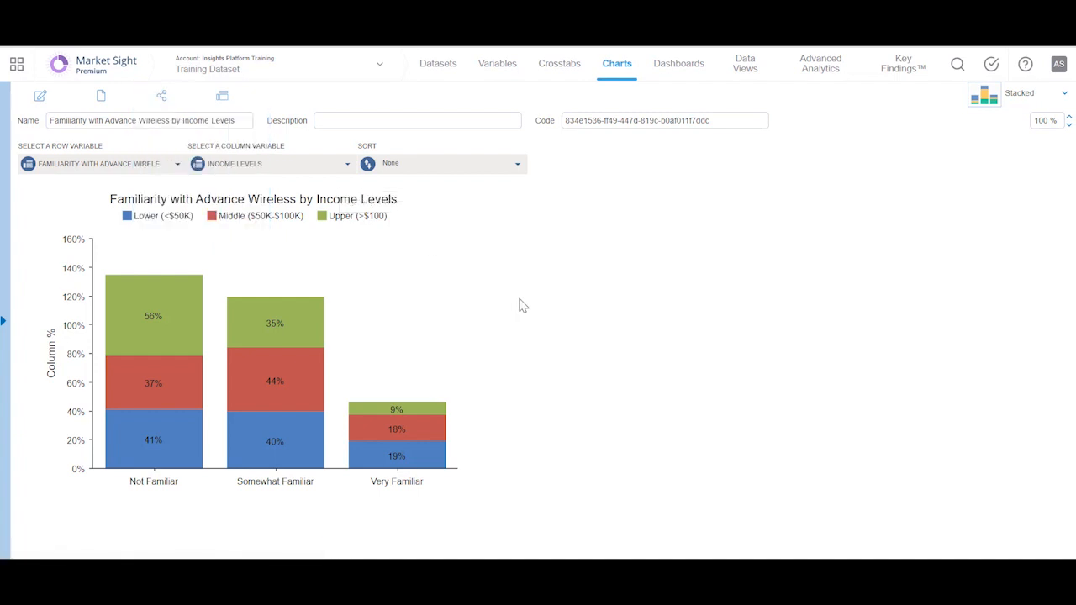